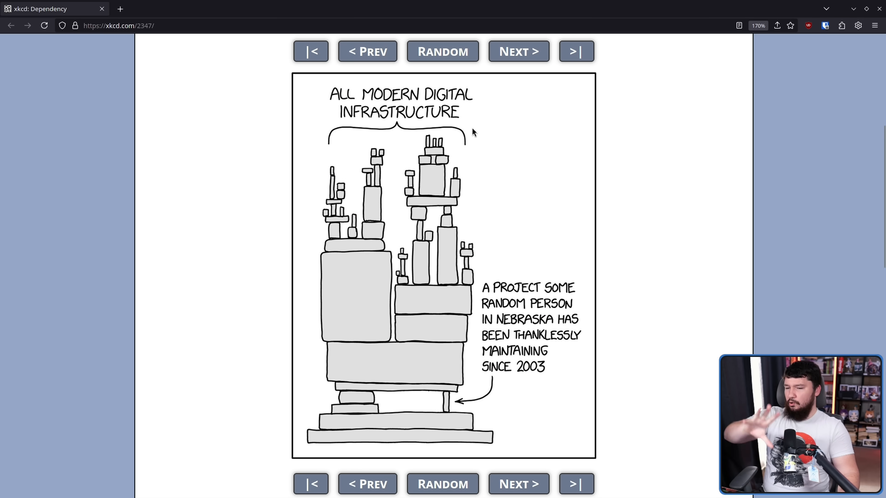
{"action": "mouse_move", "coordinate": [411, 136]}
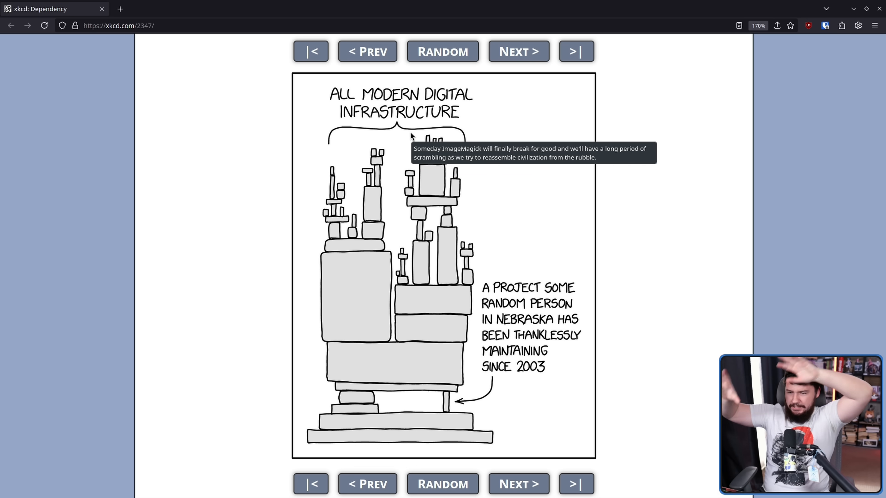
{"action": "mouse_move", "coordinate": [746, 255]}
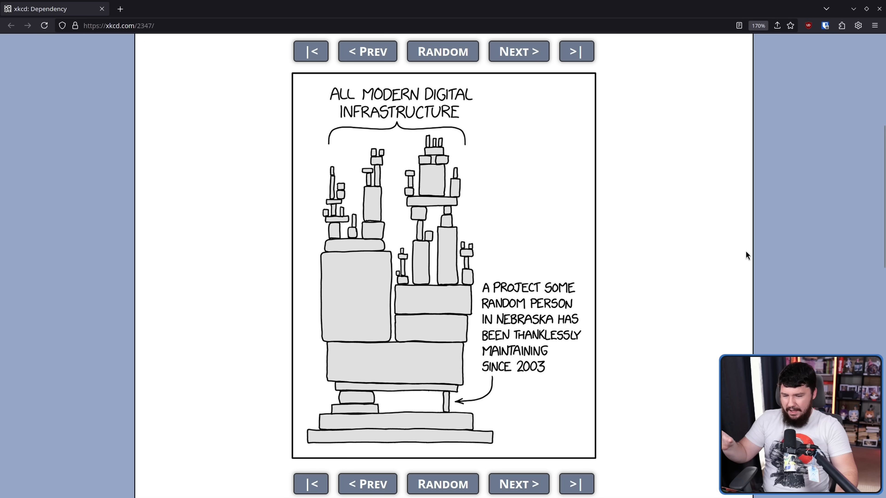
{"action": "mouse_move", "coordinate": [688, 301]}
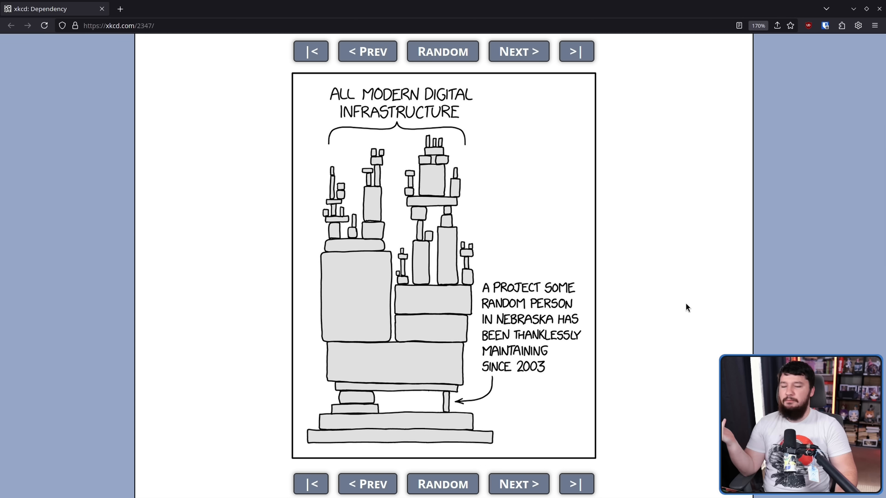
{"action": "mouse_move", "coordinate": [711, 295]}
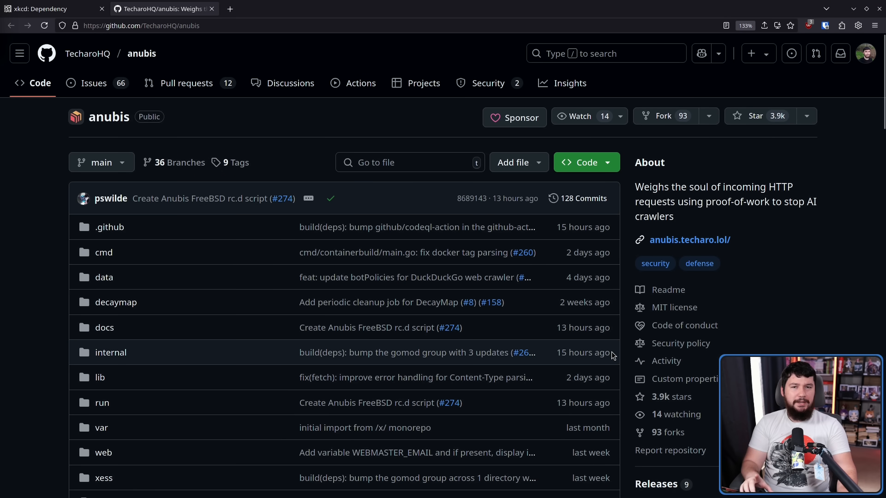
{"action": "mouse_move", "coordinate": [751, 337]}
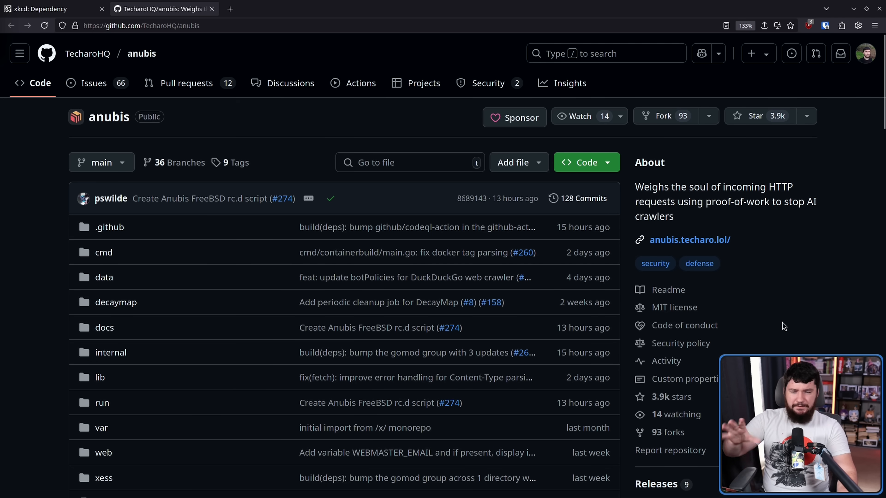
Highlight the README phrase 'bit of a nuclear response' about the sha256 proof-of-work challenge.
{"action": "scroll", "scroll_direction": "down", "scroll_amount": 3}
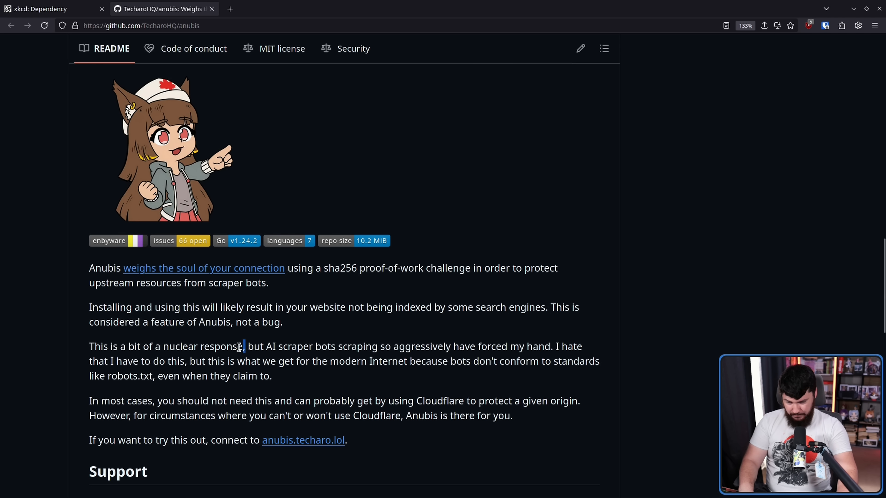
{"action": "left_click_drag", "start_coordinate": [129, 346], "coordinate": [245, 347]}
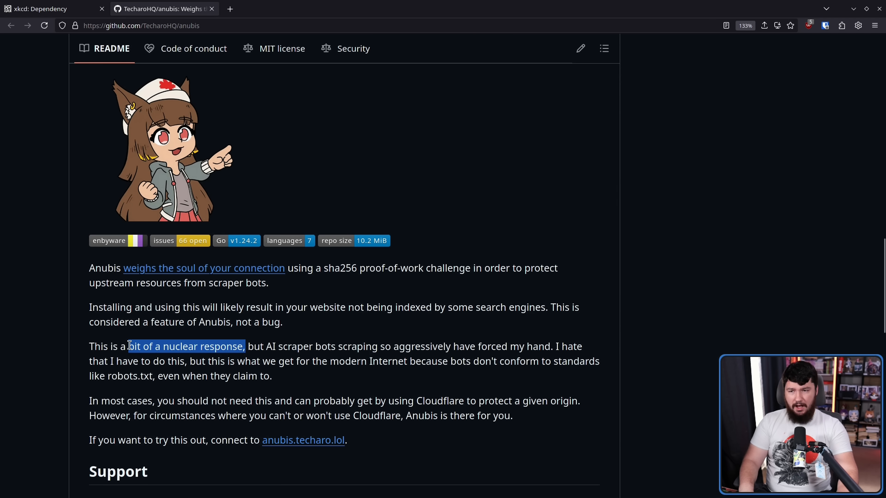
{"action": "left_click", "coordinate": [128, 346]}
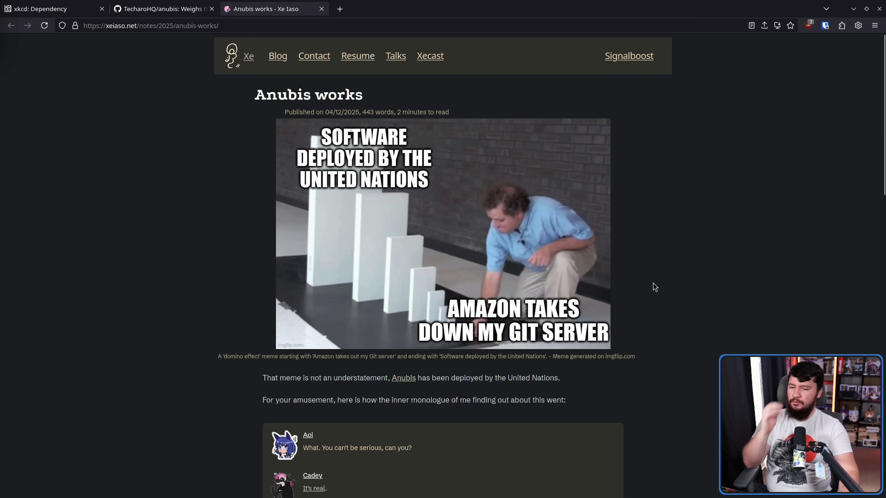
{"action": "mouse_move", "coordinate": [621, 318]}
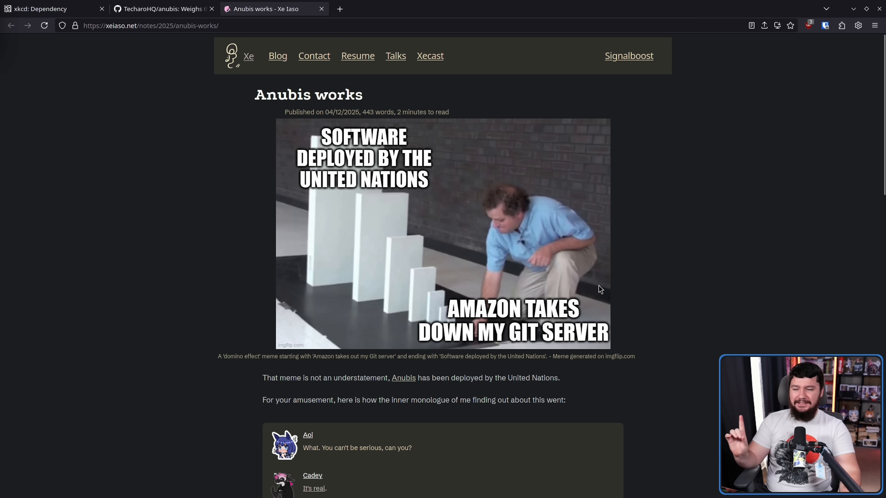
{"action": "mouse_move", "coordinate": [597, 302]}
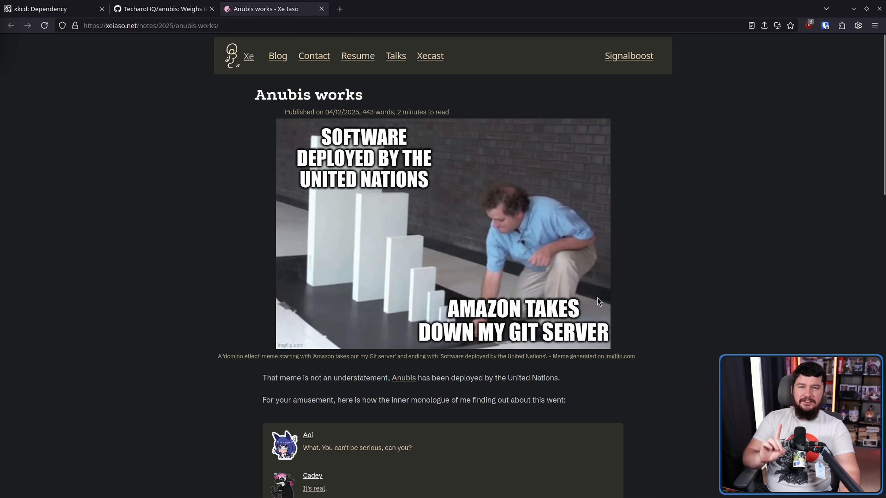
{"action": "mouse_move", "coordinate": [599, 301]}
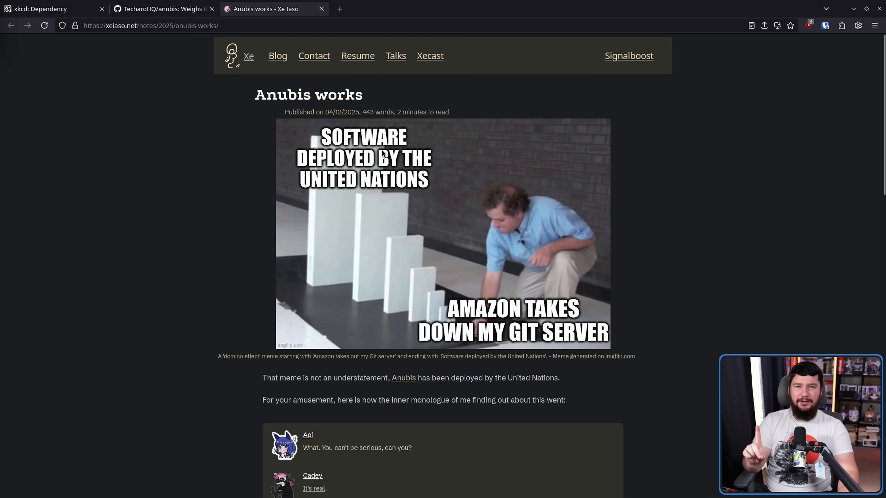
{"action": "mouse_move", "coordinate": [400, 128]}
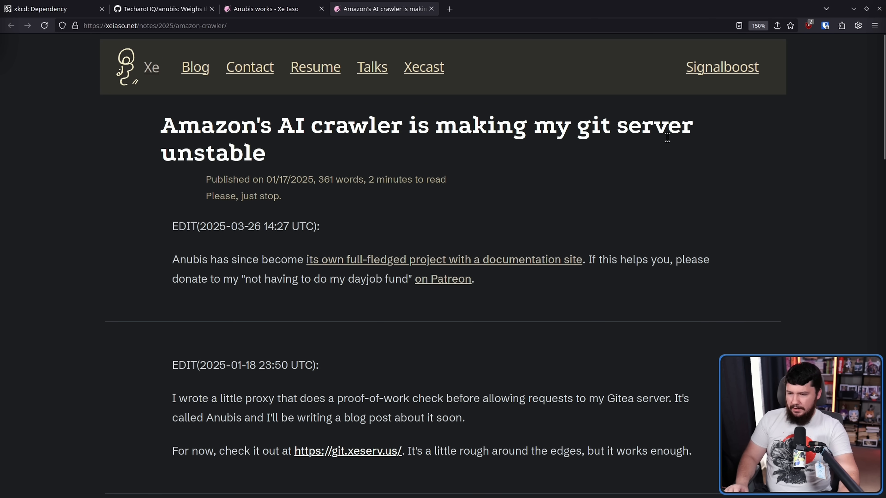
{"action": "mouse_move", "coordinate": [269, 186]}
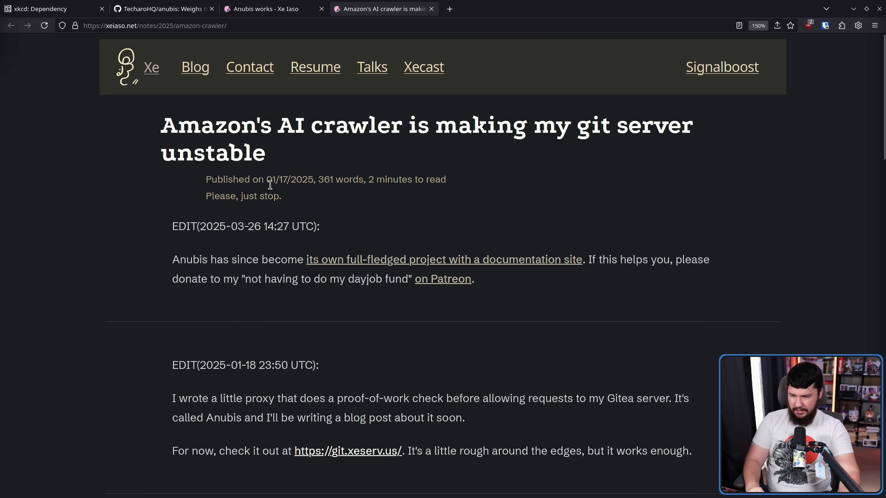
{"action": "mouse_move", "coordinate": [491, 219]}
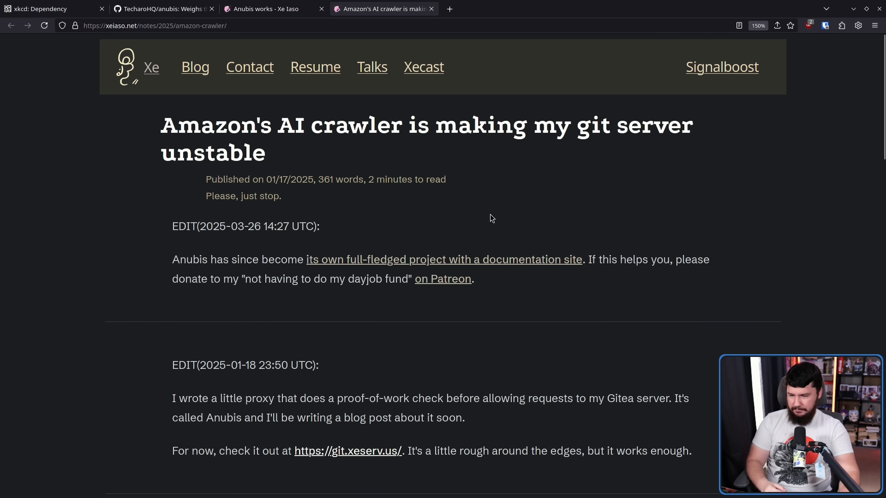
Read through the crawler post's EDIT notes about the proof-of-work proxy and Gitea VPN move.
{"action": "scroll", "scroll_direction": "down", "scroll_amount": 3}
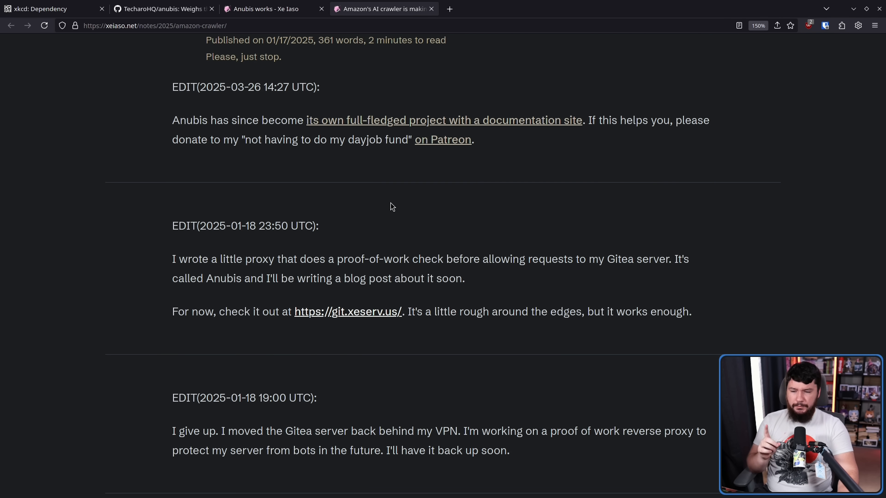
{"action": "mouse_move", "coordinate": [427, 220]}
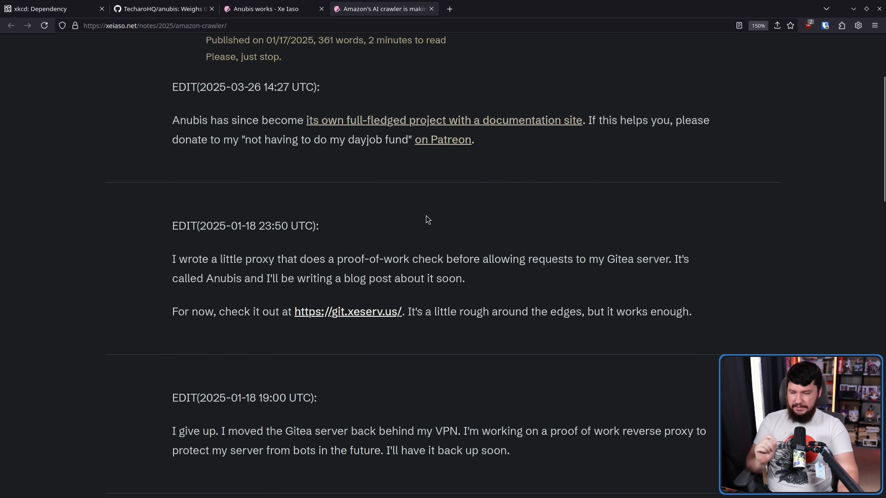
{"action": "mouse_move", "coordinate": [672, 233]}
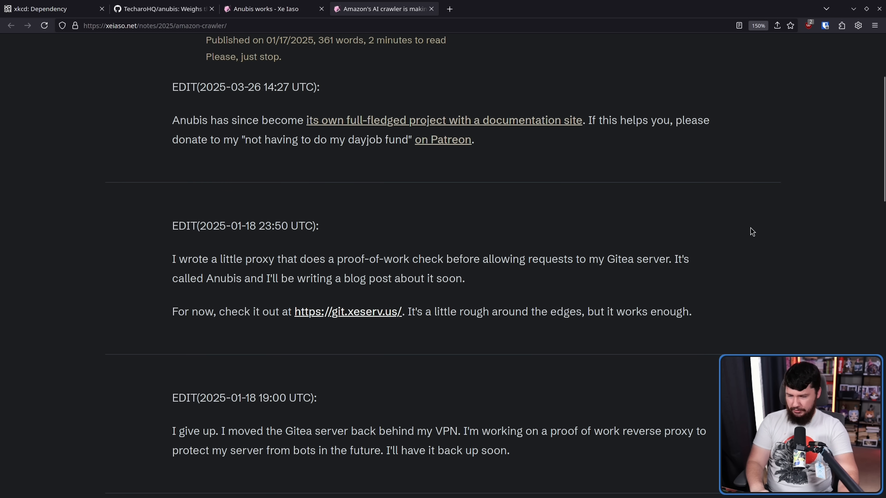
{"action": "mouse_move", "coordinate": [345, 294]}
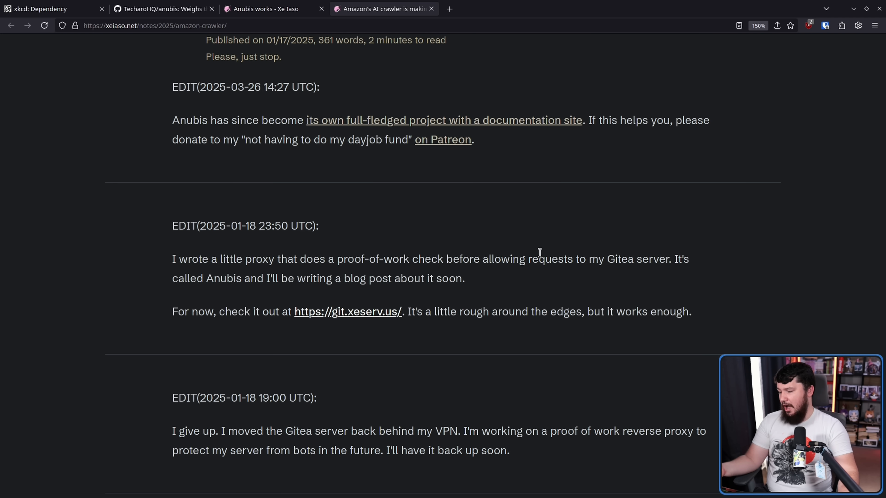
{"action": "mouse_move", "coordinate": [550, 245]}
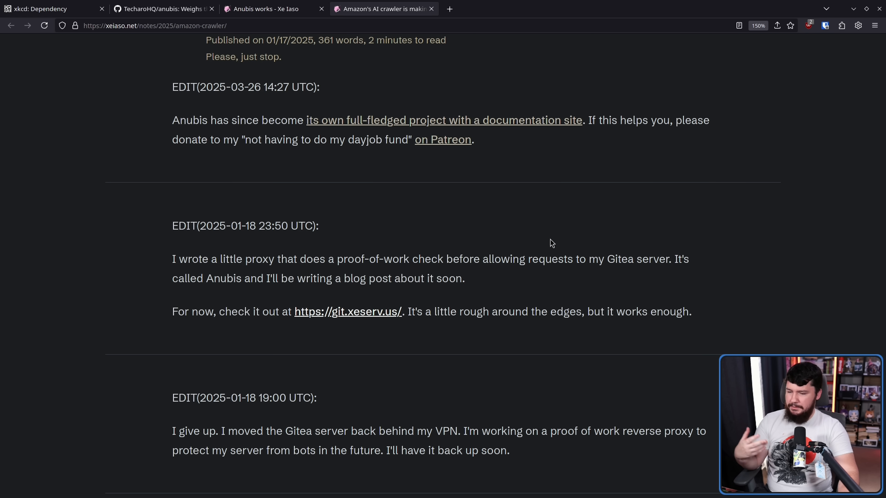
{"action": "scroll", "scroll_direction": "down", "scroll_amount": 3}
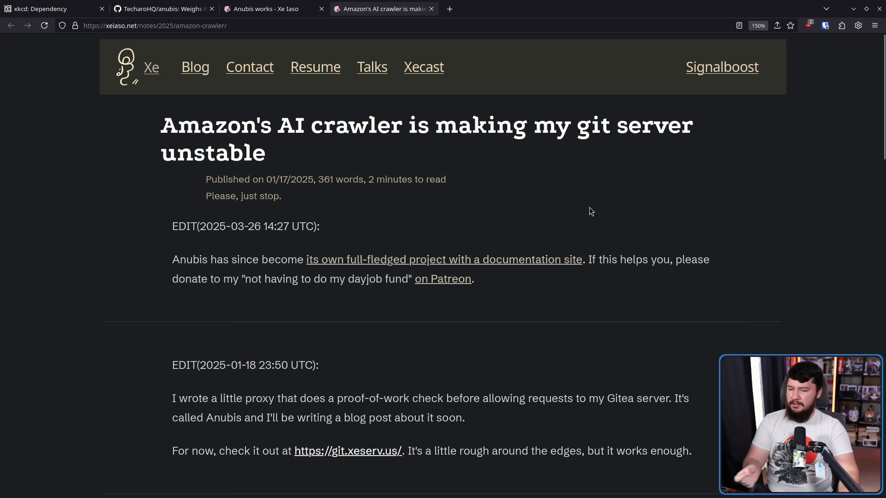
{"action": "mouse_move", "coordinate": [596, 212]}
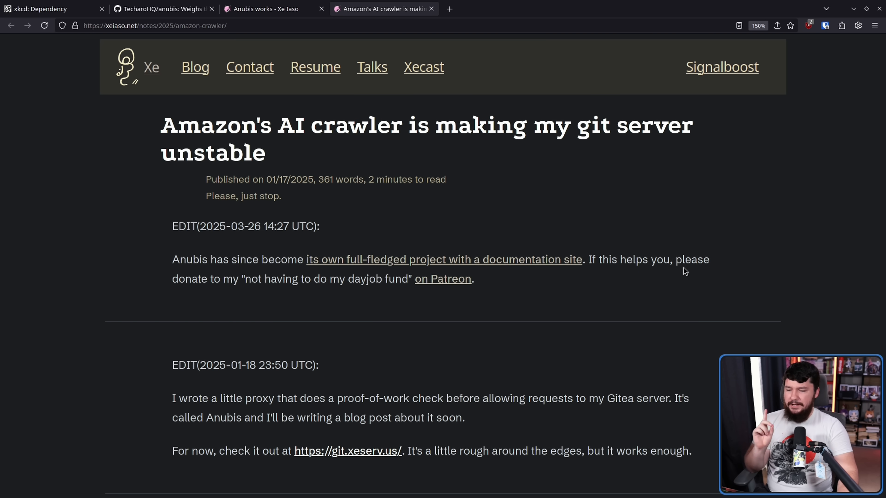
{"action": "mouse_move", "coordinate": [478, 204]}
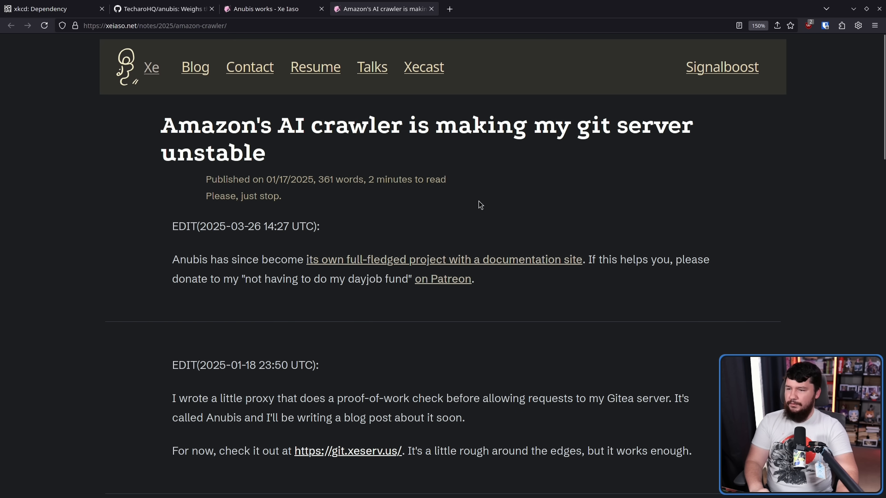
{"action": "mouse_move", "coordinate": [283, 10]}
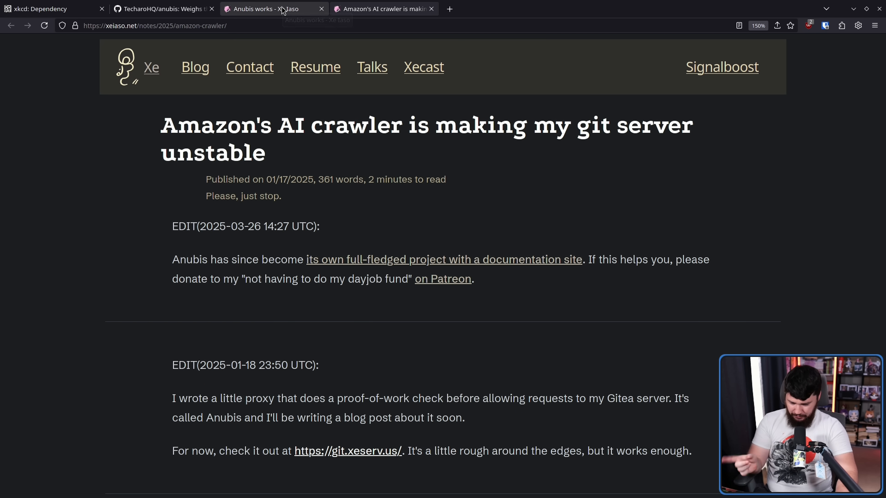
Return to the 'Anubis works' post and reach its bulleted list of big deployments.
{"action": "left_click", "coordinate": [279, 8]}
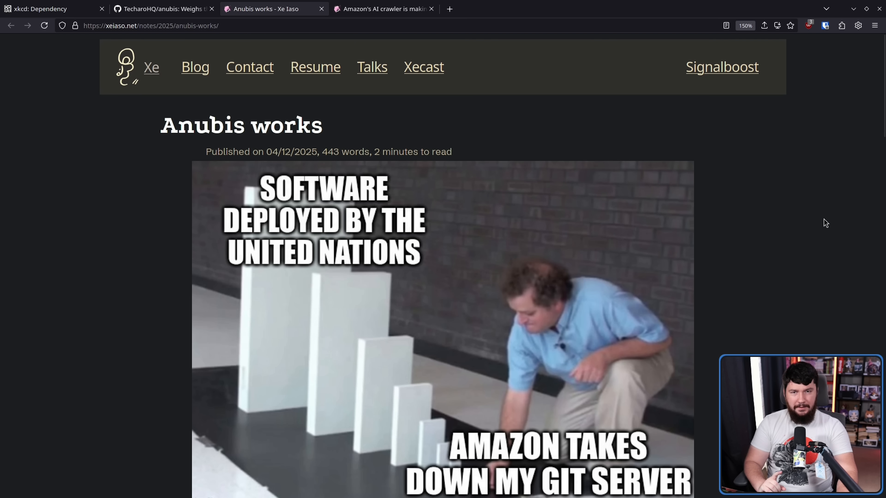
{"action": "mouse_move", "coordinate": [837, 236]}
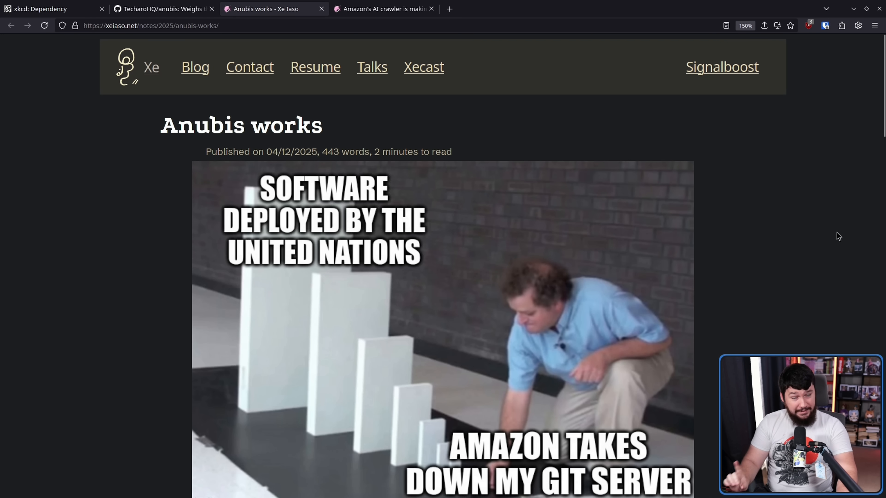
{"action": "scroll", "scroll_direction": "down", "scroll_amount": 3}
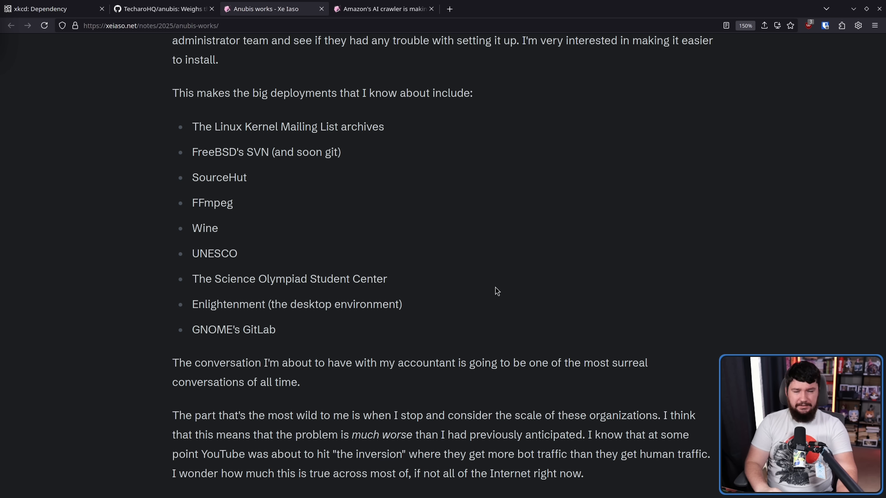
{"action": "mouse_move", "coordinate": [287, 336]}
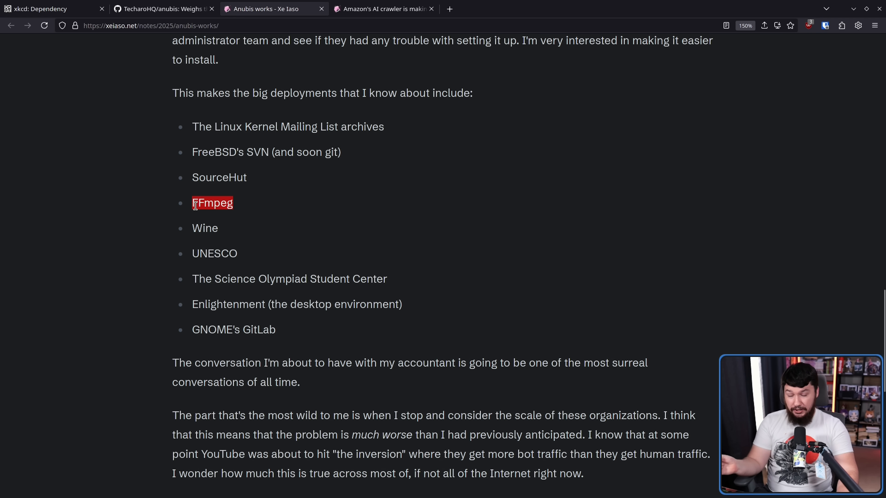
{"action": "mouse_move", "coordinate": [208, 243]}
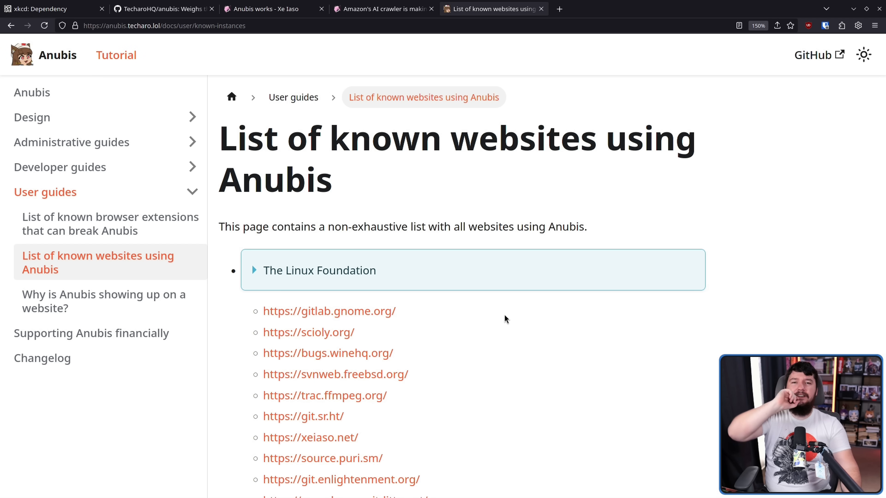
{"action": "mouse_move", "coordinate": [509, 297]}
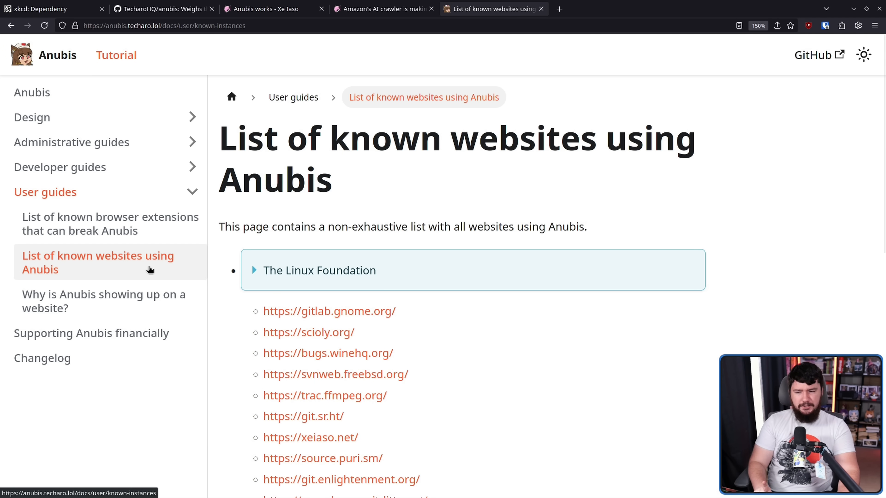
{"action": "mouse_move", "coordinate": [147, 259]}
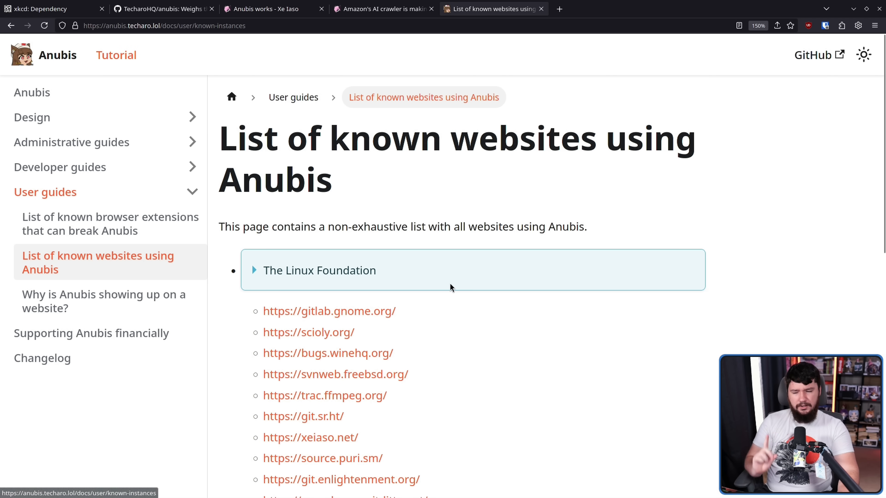
Visit GNOME GitLab, WineHQ Bugzilla and FreeBSD SVN from the known-websites list.
{"action": "scroll", "scroll_direction": "down", "scroll_amount": 3}
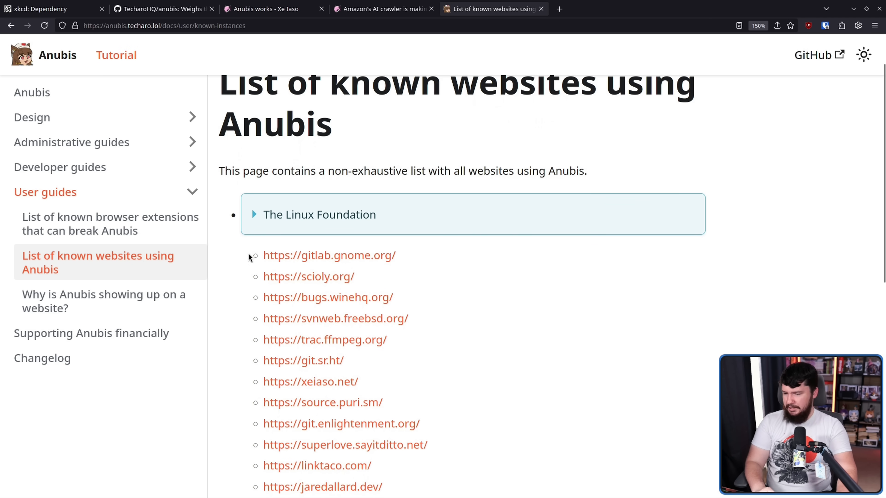
{"action": "left_click", "coordinate": [329, 256]}
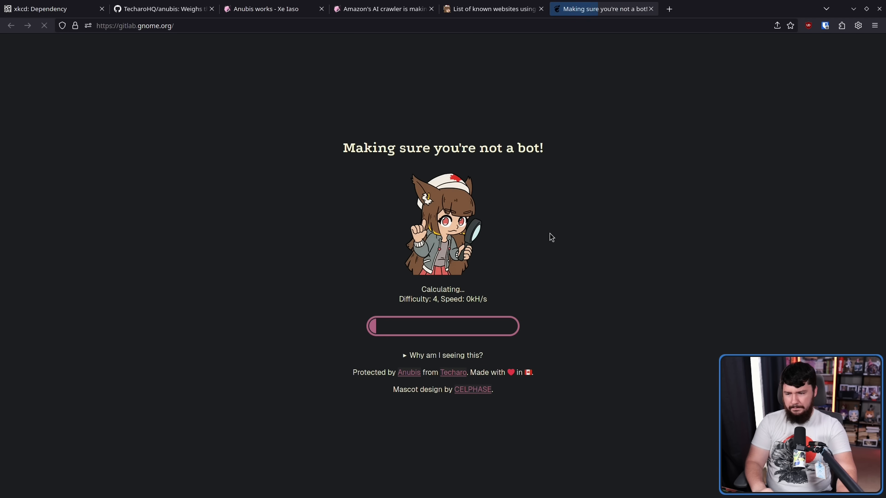
{"action": "left_click", "coordinate": [490, 9]}
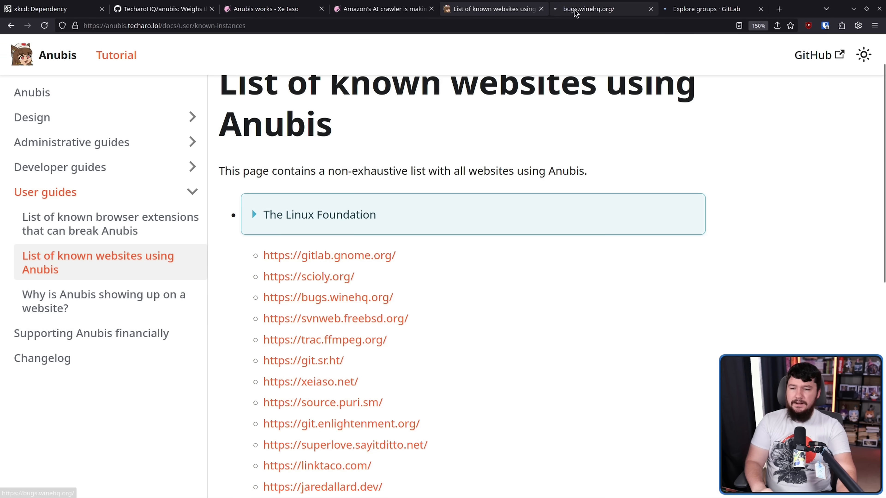
{"action": "left_click", "coordinate": [588, 9]}
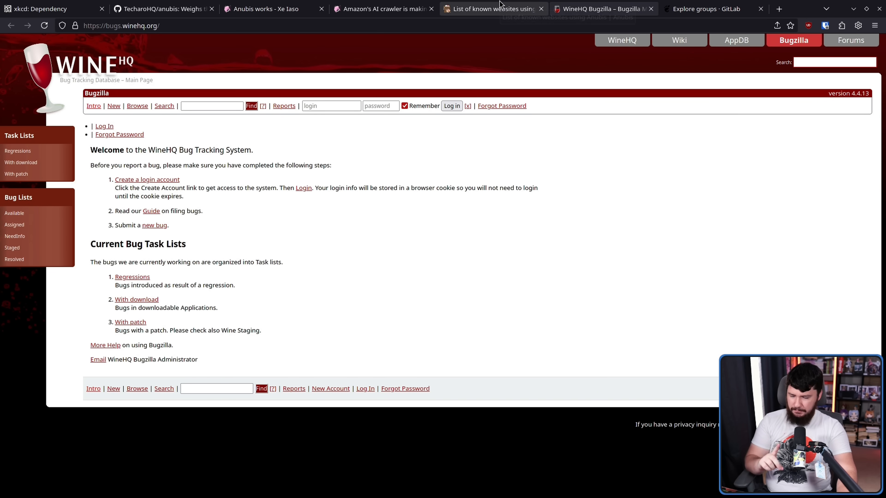
{"action": "left_click", "coordinate": [492, 9]}
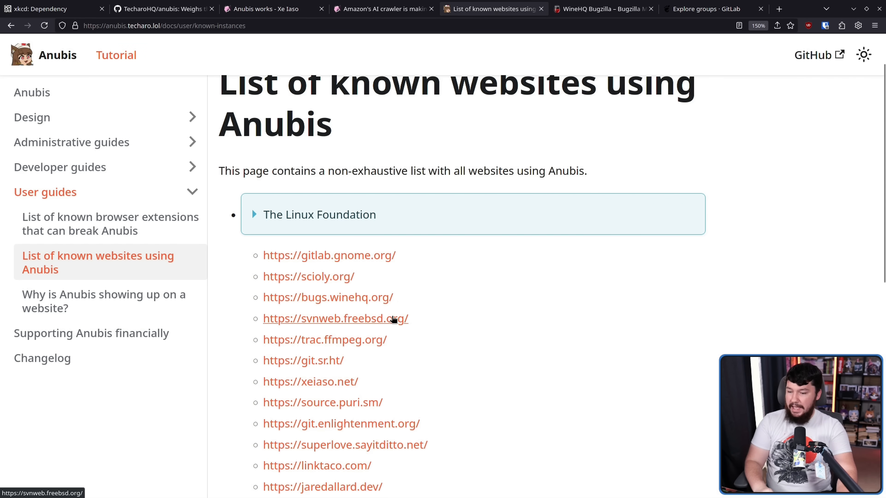
{"action": "left_click", "coordinate": [335, 319]}
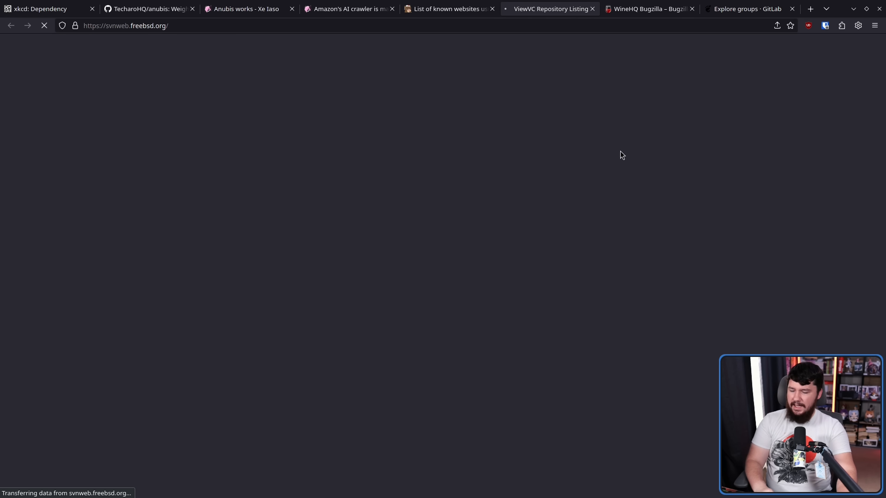
Visit FFmpeg Trac and SourceHut git.sr.ht, returning to the known-websites list each time.
{"action": "left_click", "coordinate": [451, 9]}
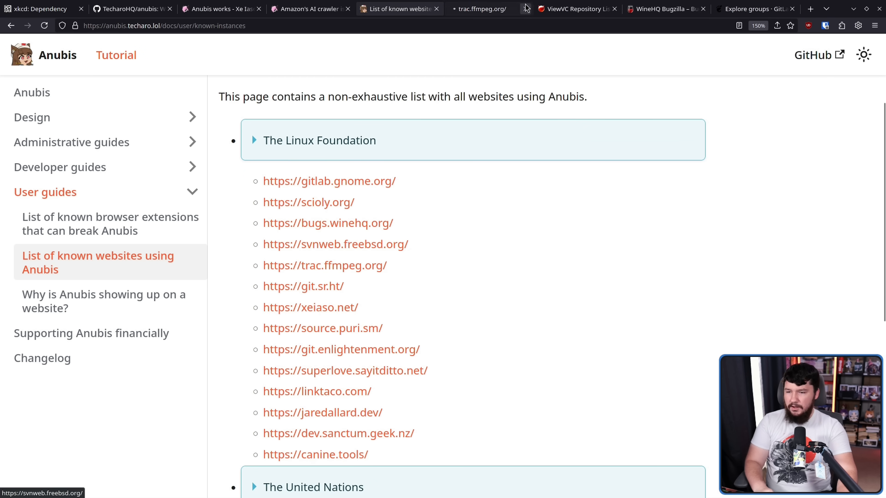
{"action": "left_click", "coordinate": [480, 9]}
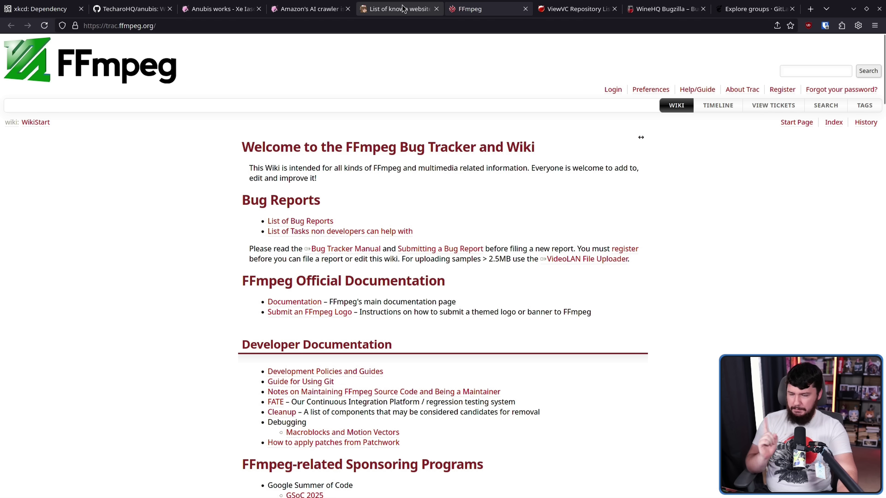
{"action": "left_click", "coordinate": [400, 9]}
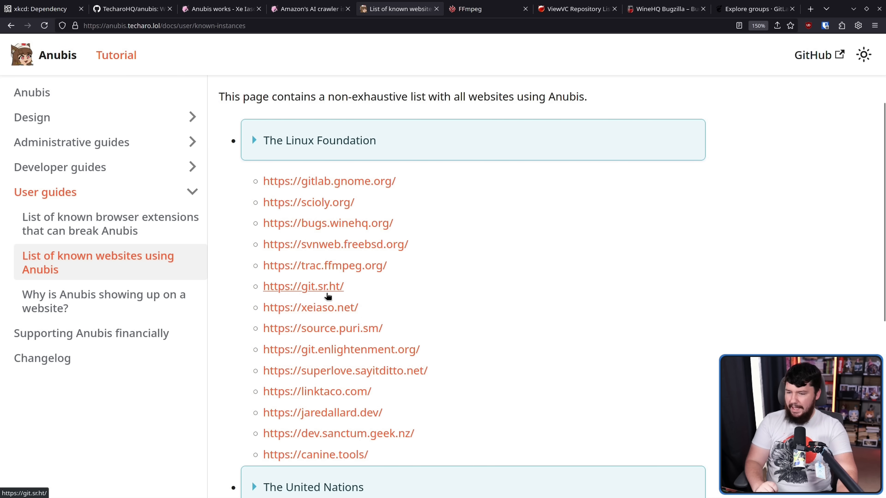
{"action": "left_click", "coordinate": [303, 286]}
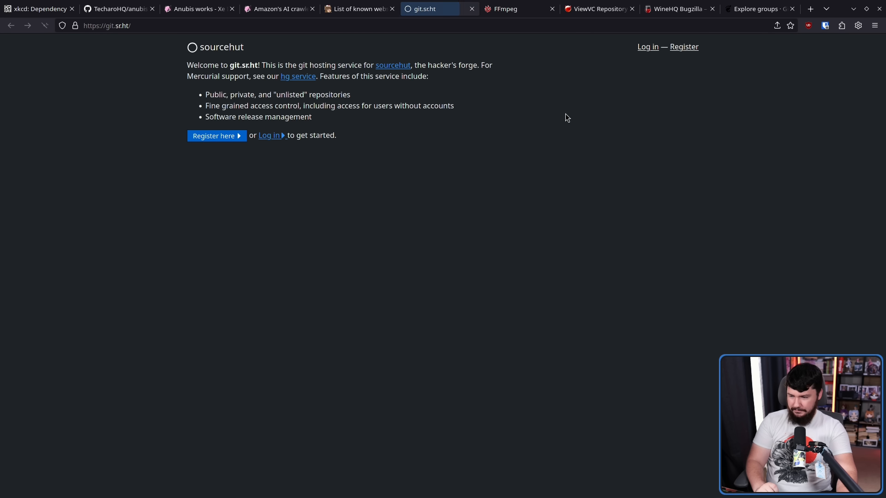
{"action": "left_click", "coordinate": [359, 8]}
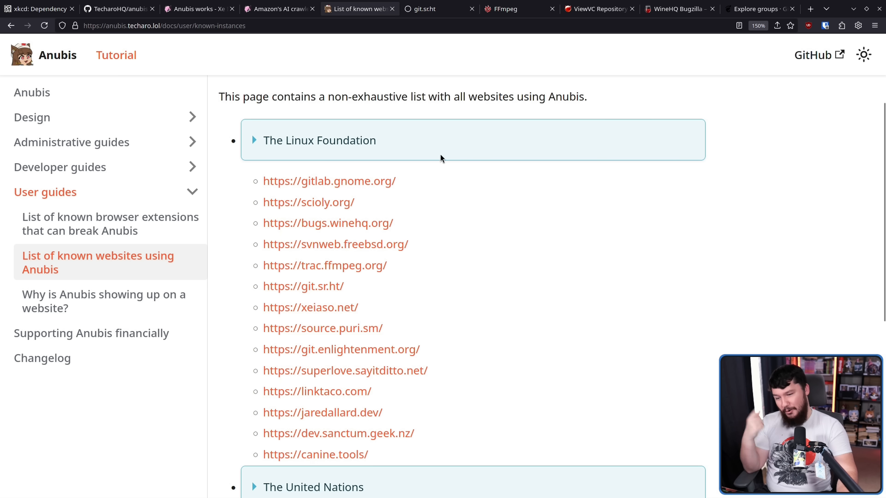
{"action": "mouse_move", "coordinate": [458, 264]}
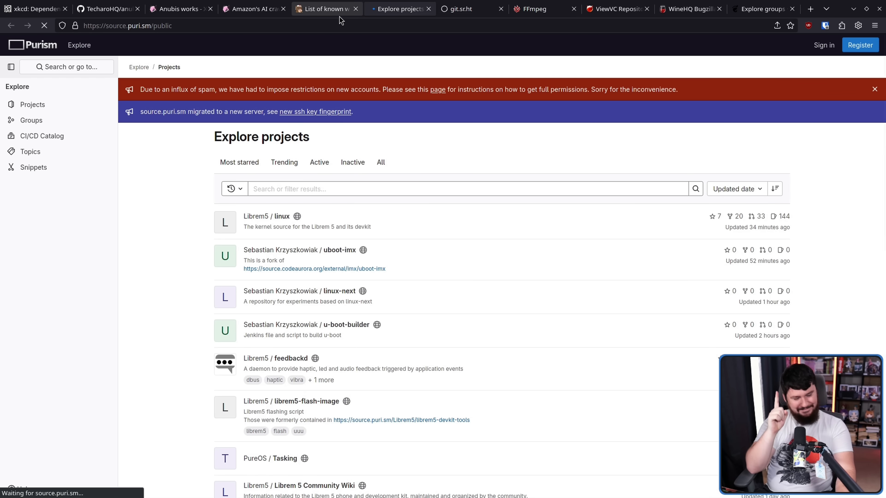
{"action": "mouse_move", "coordinate": [315, 10]}
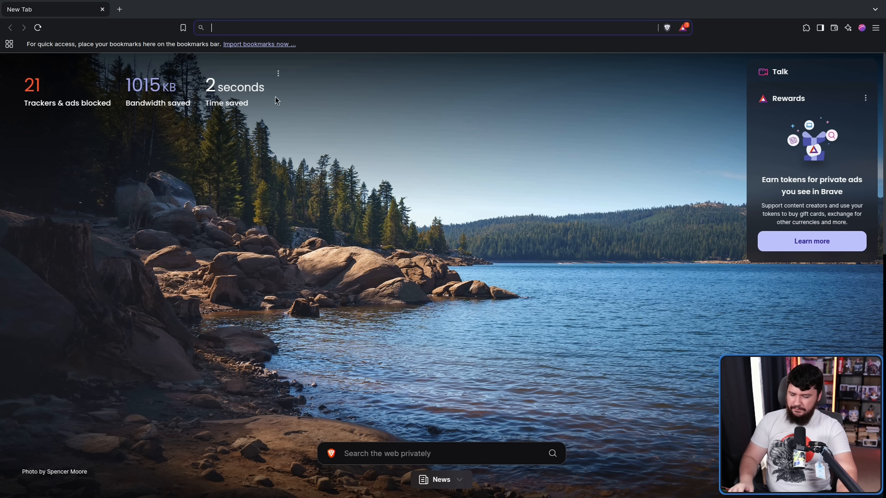
Load source.puri.sm in Brave and return Firefox to the known-websites list.
{"action": "type", "text": "source.puri.sm/public"}
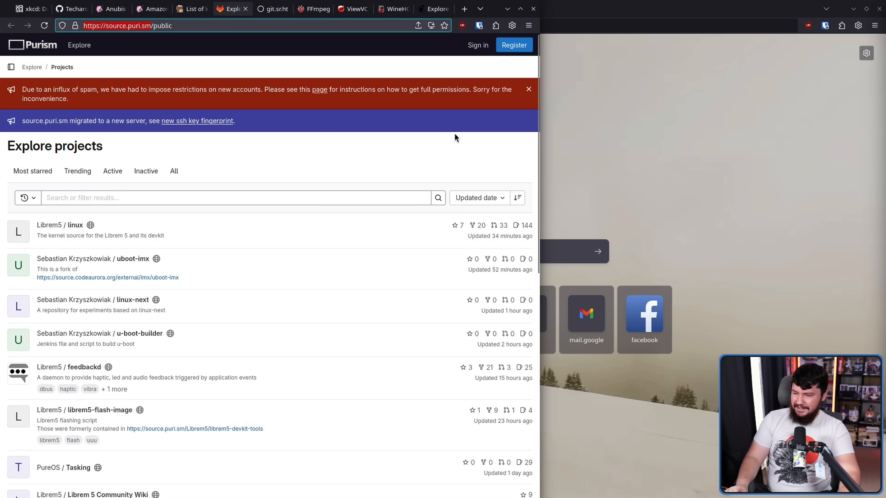
{"action": "mouse_move", "coordinate": [213, 15]}
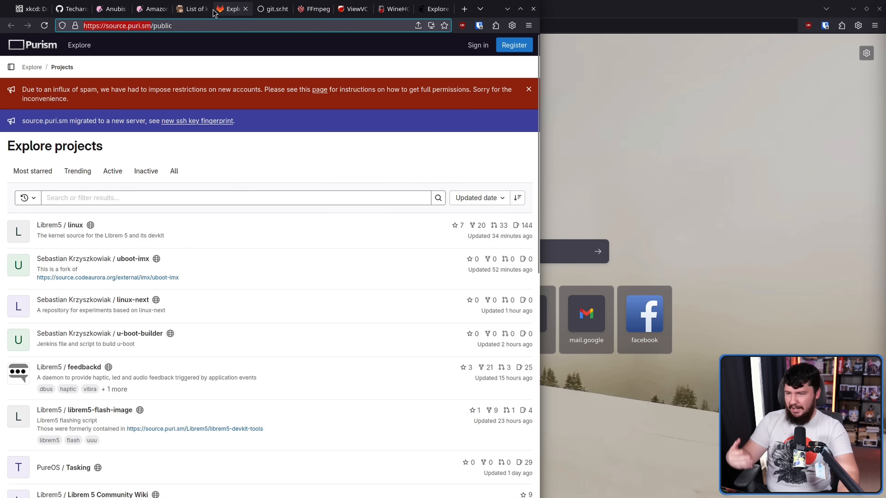
{"action": "left_click", "coordinate": [191, 9]}
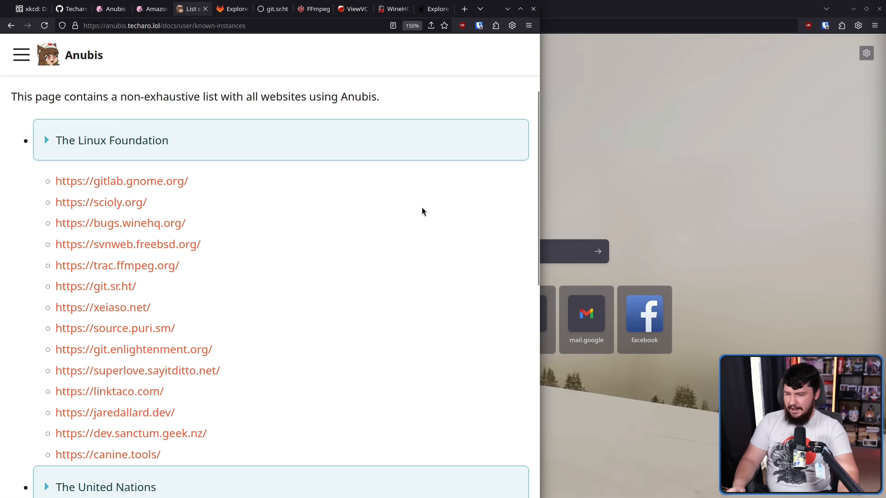
{"action": "mouse_move", "coordinate": [365, 221]}
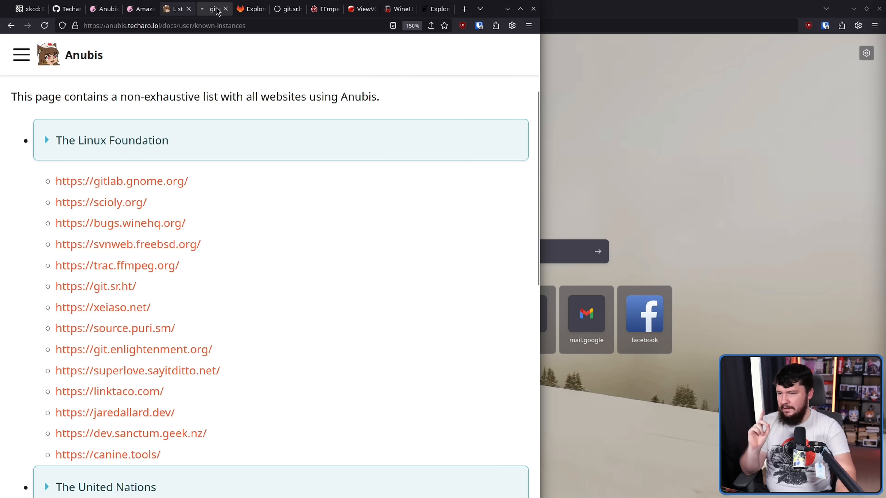
View git.enlightenment.org showing Anubis's 'Making sure you're not a bot!' challenge.
{"action": "left_click", "coordinate": [133, 350]}
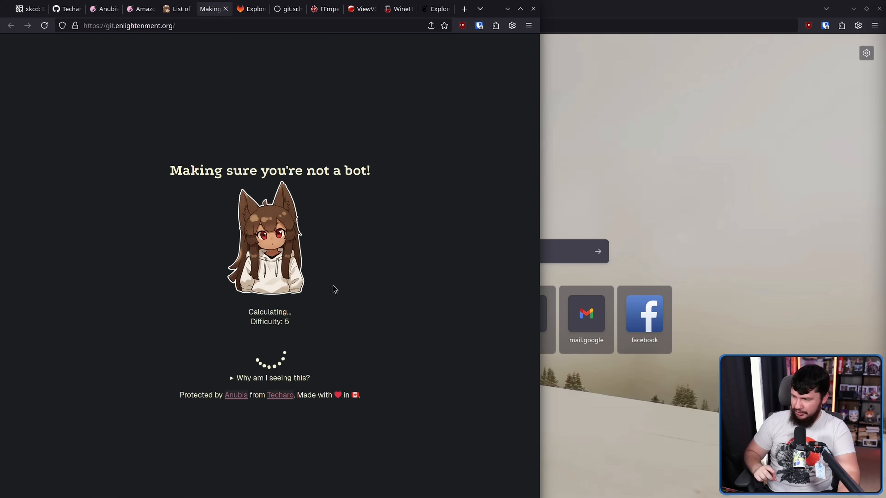
{"action": "mouse_move", "coordinate": [335, 291]}
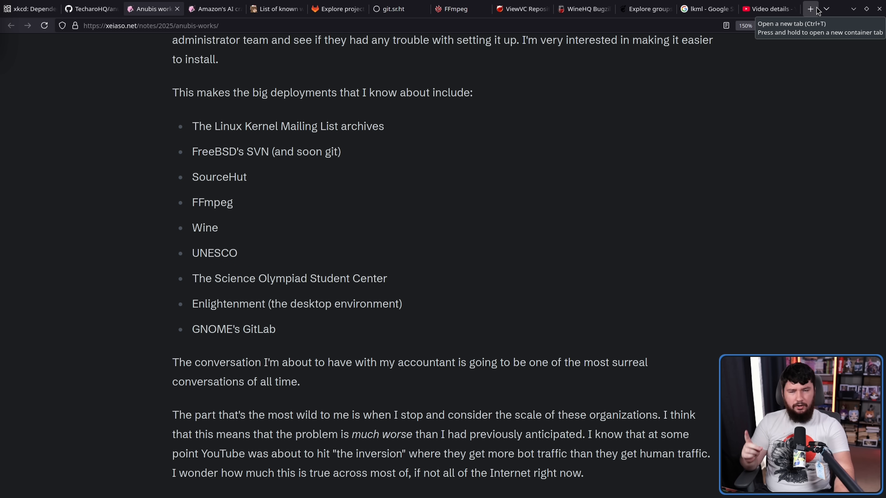
Open a new tab for the lore.kernel.org Linux kernel mailing list archives.
{"action": "left_click", "coordinate": [810, 8]}
{"action": "type", "text": "https://lore.kernel.org/"}
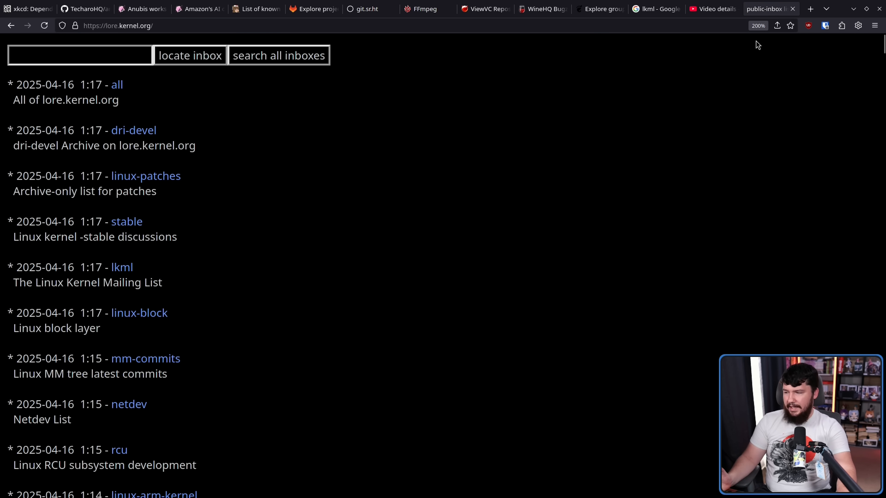
{"action": "mouse_move", "coordinate": [642, 98]}
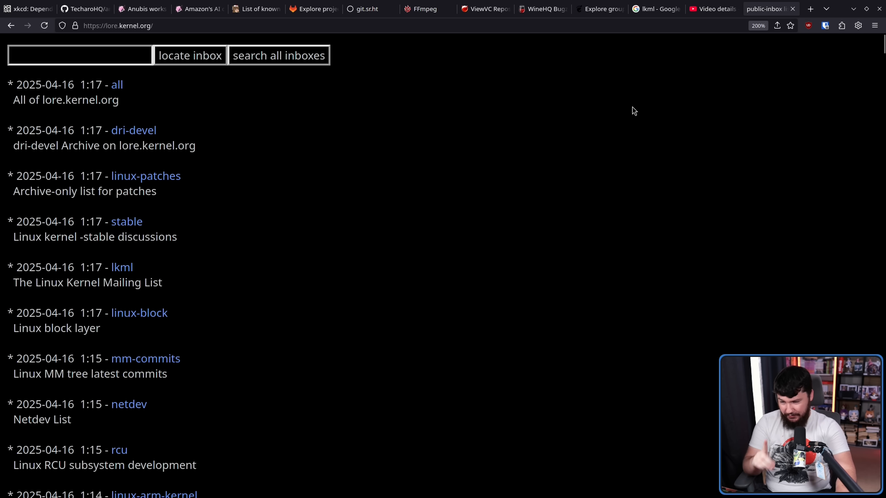
{"action": "mouse_move", "coordinate": [630, 116]}
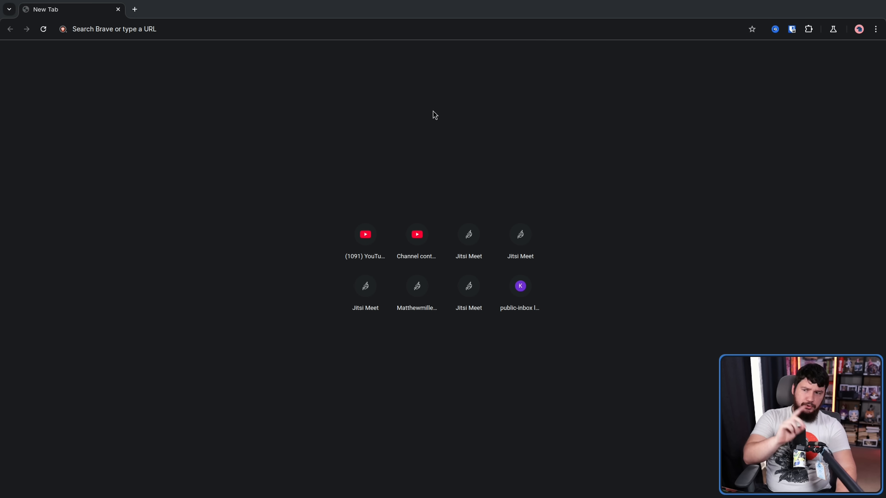
Load svnweb.freebsd.org in Brave's new tab.
{"action": "type", "text": "svnweb.freebsd.org"}
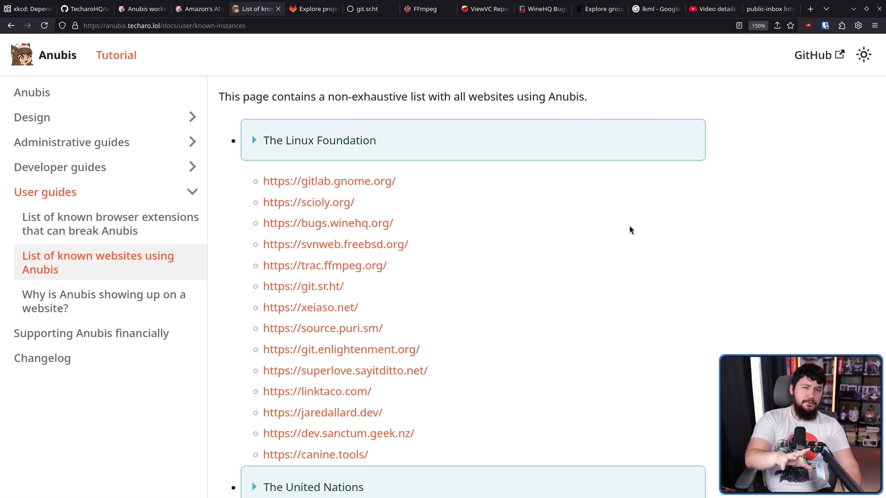
{"action": "mouse_move", "coordinate": [538, 193]}
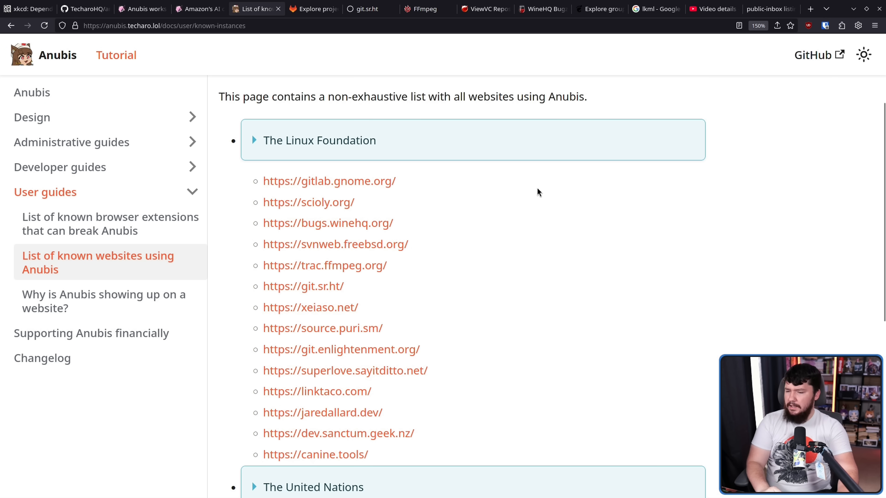
Visit canine.tools from the list, then the FFmpeg Trac and git.sr.ht tabs.
{"action": "scroll", "scroll_direction": "down", "scroll_amount": 3}
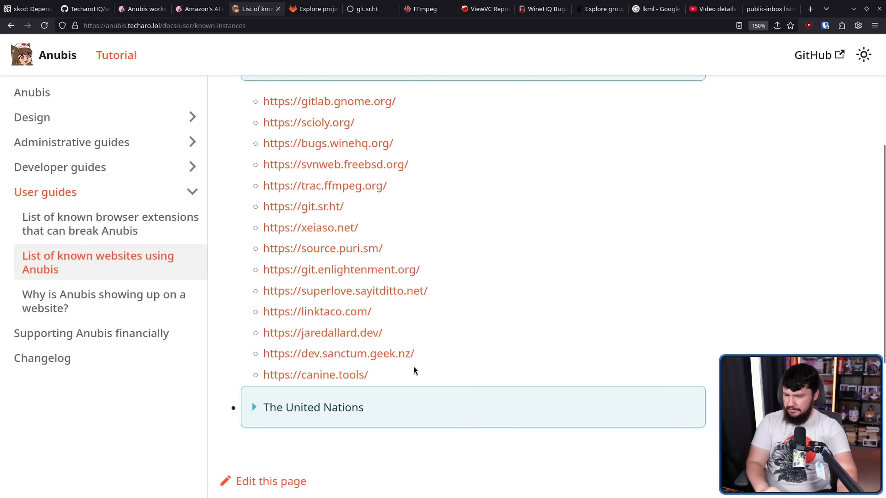
{"action": "left_click", "coordinate": [315, 374]}
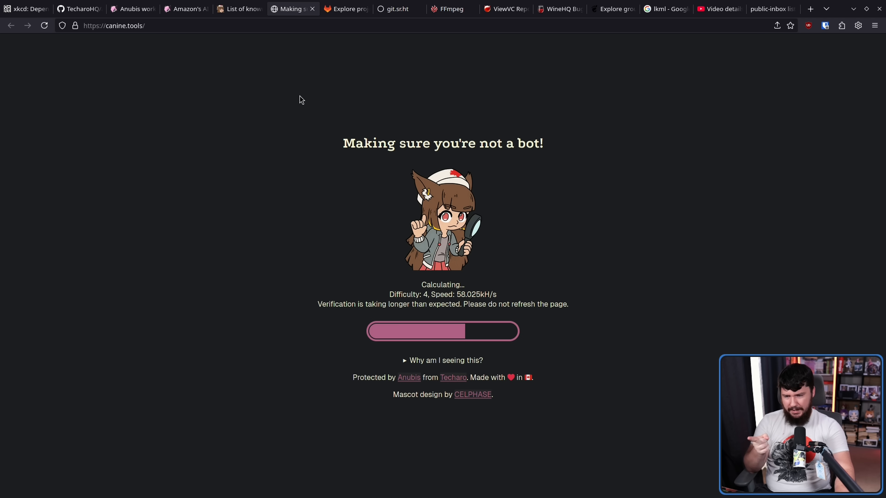
{"action": "mouse_move", "coordinate": [309, 84]}
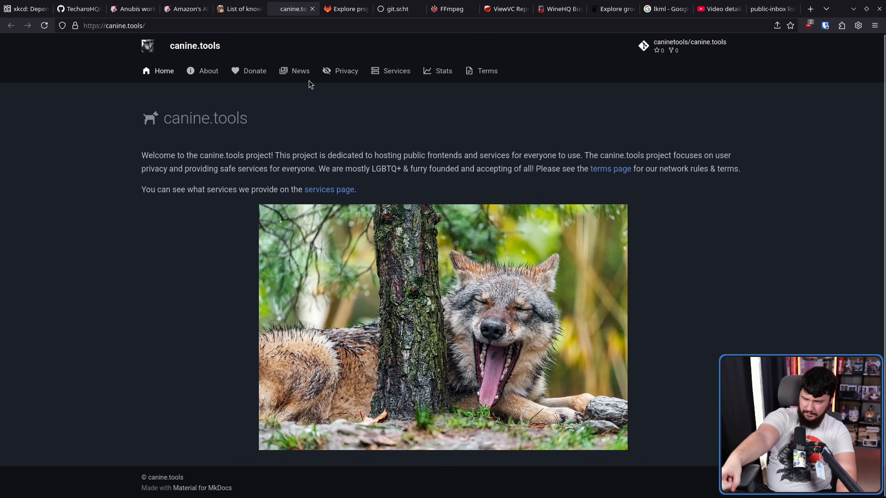
{"action": "left_click", "coordinate": [449, 9]}
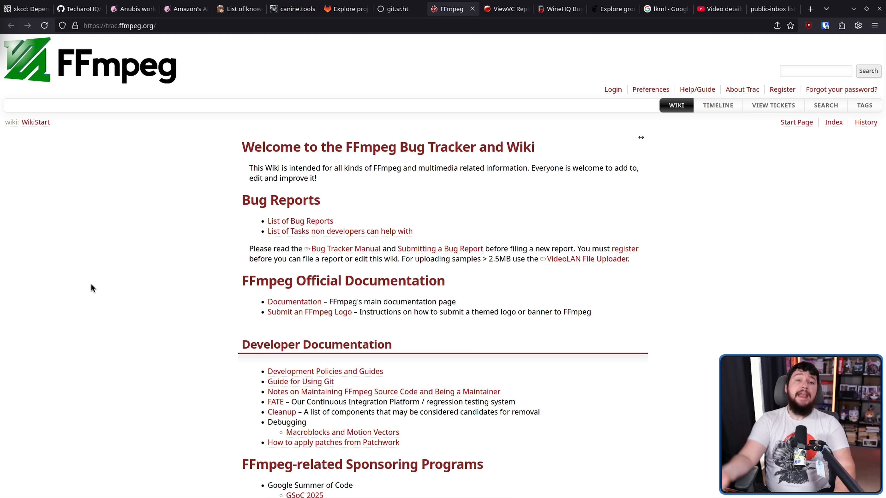
{"action": "mouse_move", "coordinate": [532, 20]}
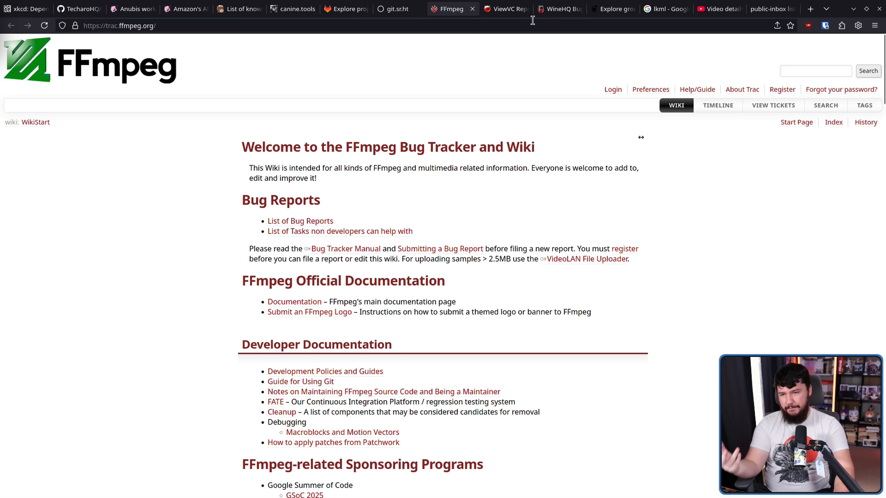
{"action": "left_click", "coordinate": [556, 9]}
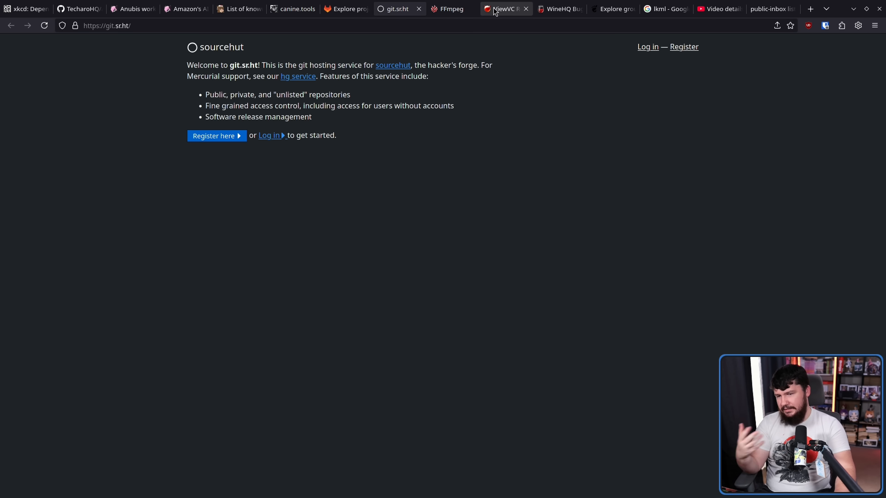
Switch to the next deployment site's tab before leaving for Brave's new tab page.
{"action": "left_click", "coordinate": [502, 9]}
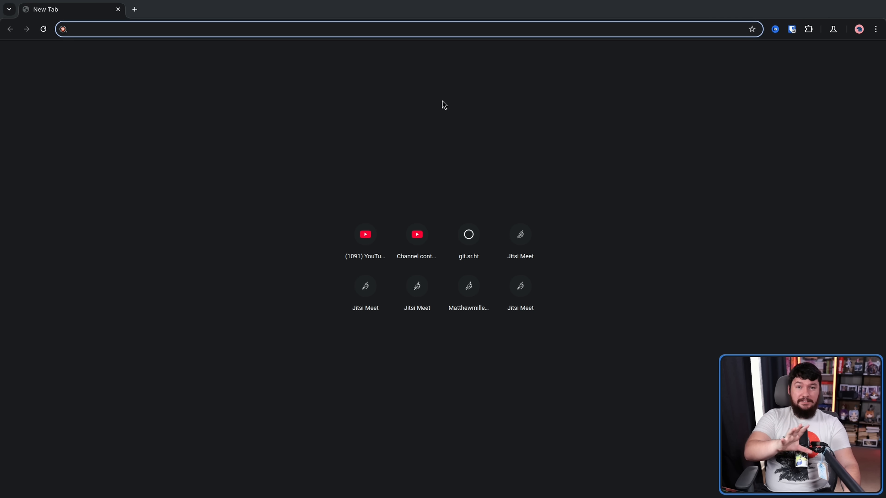
{"action": "mouse_move", "coordinate": [494, 102]}
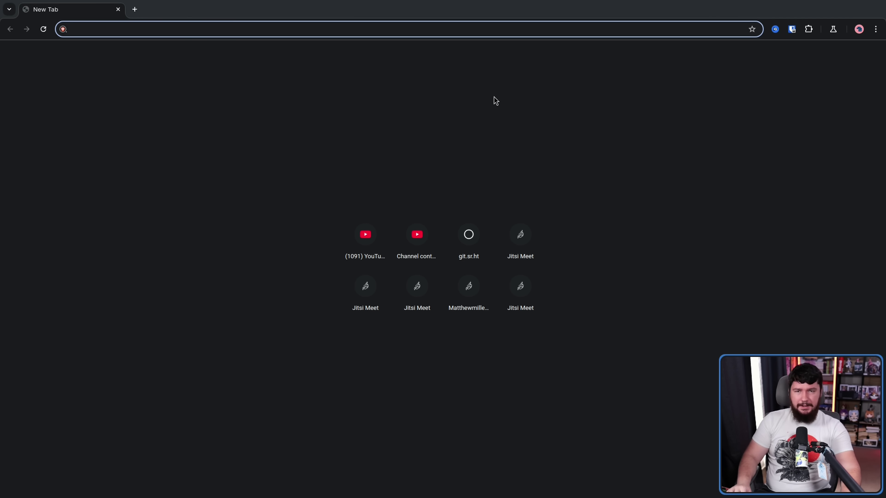
Load scioly.org, the Science Olympiad Student Center homepage, in the Brave tab.
{"action": "type", "text": "scioly.org"}
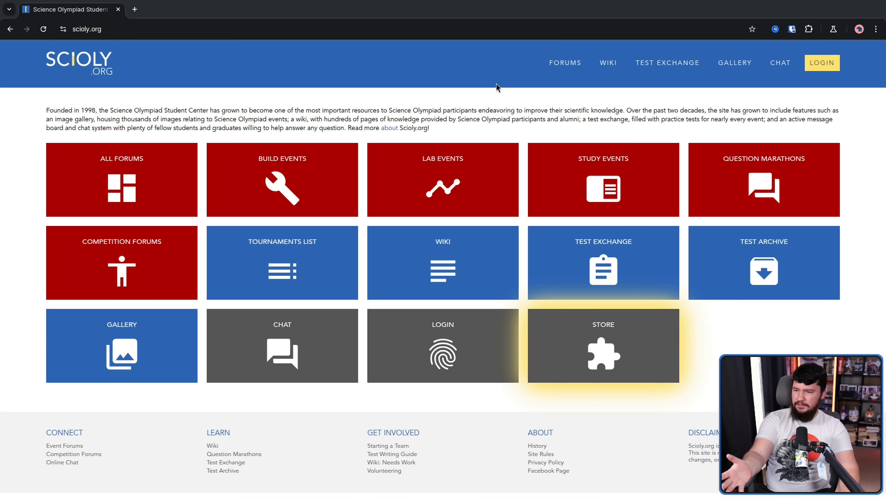
{"action": "mouse_move", "coordinate": [496, 108]}
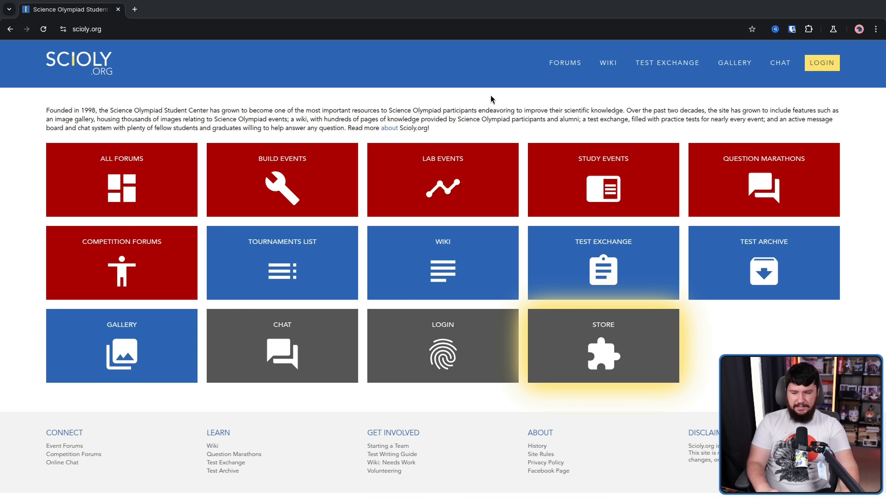
{"action": "mouse_move", "coordinate": [525, 73]}
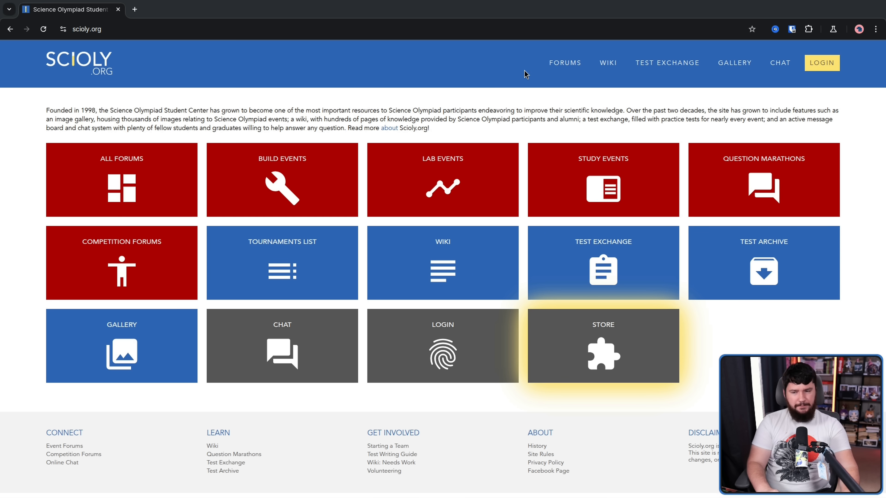
{"action": "mouse_move", "coordinate": [535, 67]}
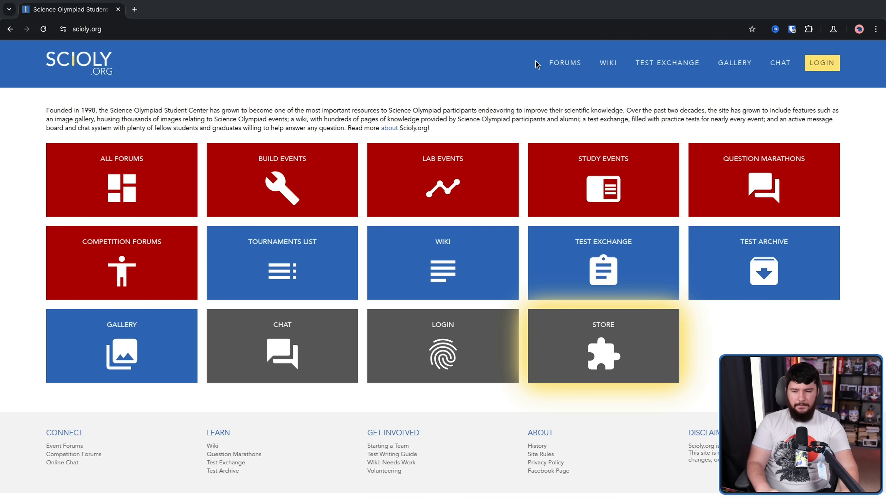
{"action": "mouse_move", "coordinate": [562, 47]}
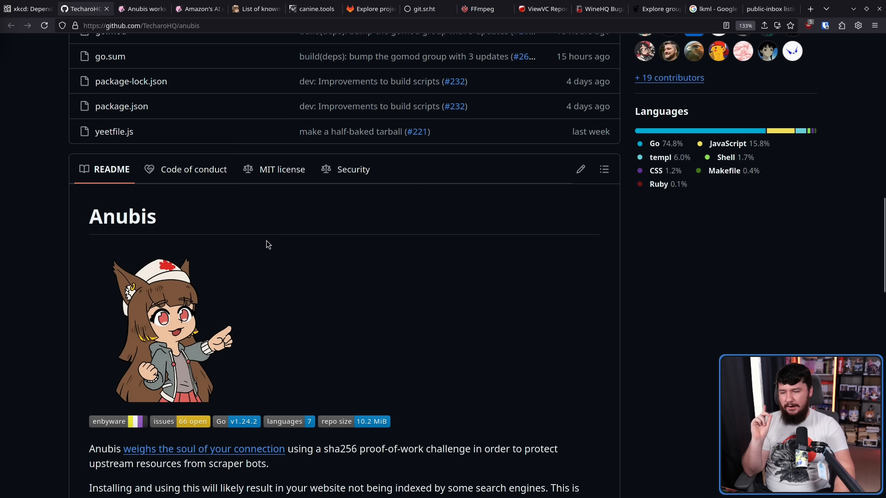
{"action": "mouse_move", "coordinate": [203, 304]}
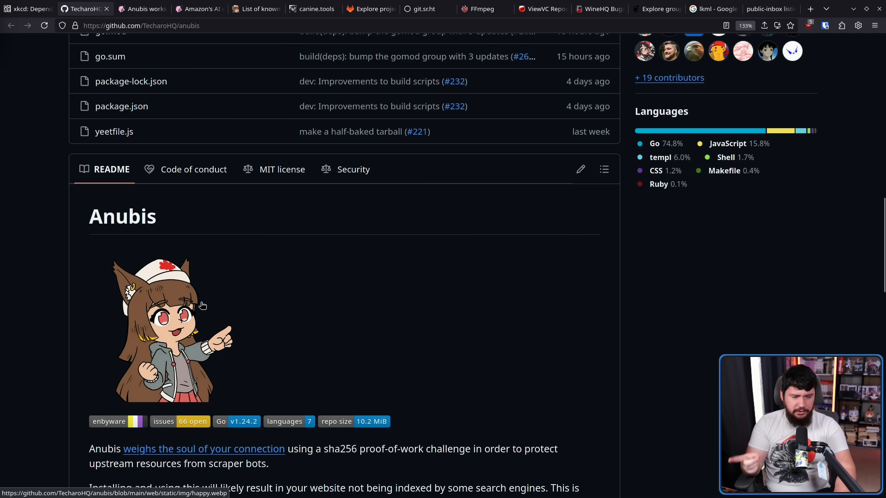
{"action": "mouse_move", "coordinate": [198, 291]}
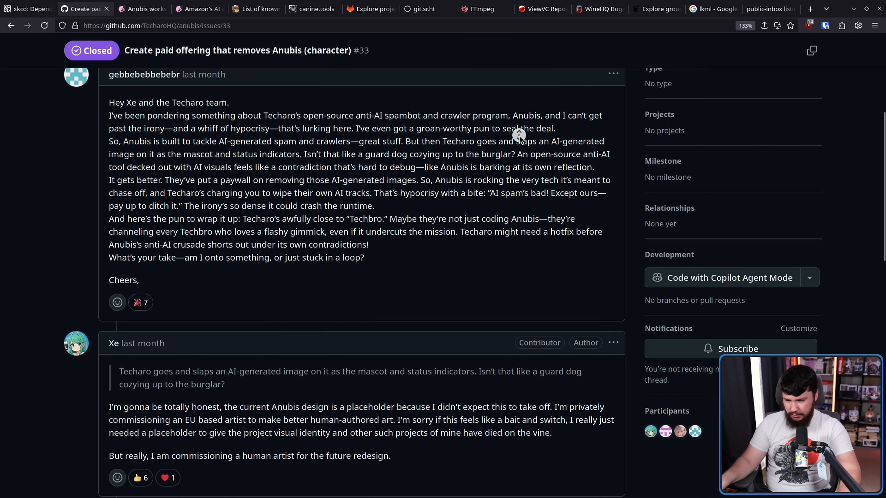
Scroll the closed GitHub issue to read Xe's reply about commissioning human art.
{"action": "scroll", "scroll_direction": "down", "scroll_amount": 3}
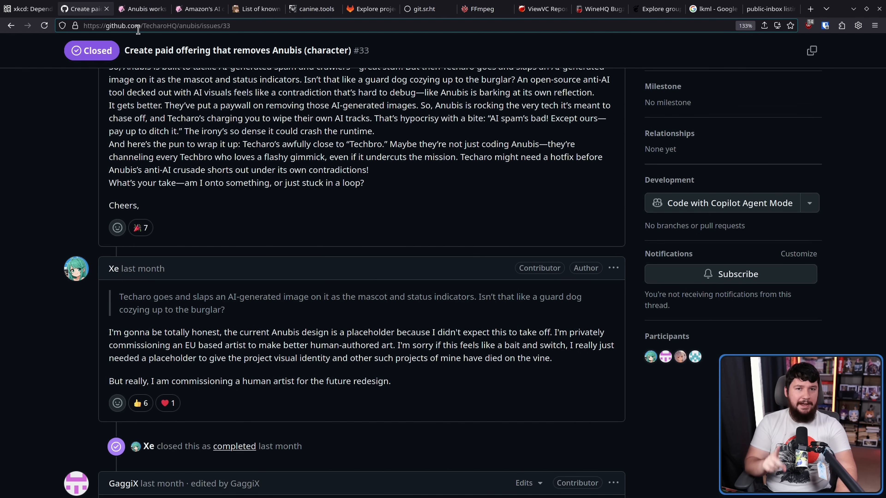
{"action": "mouse_move", "coordinate": [138, 38]}
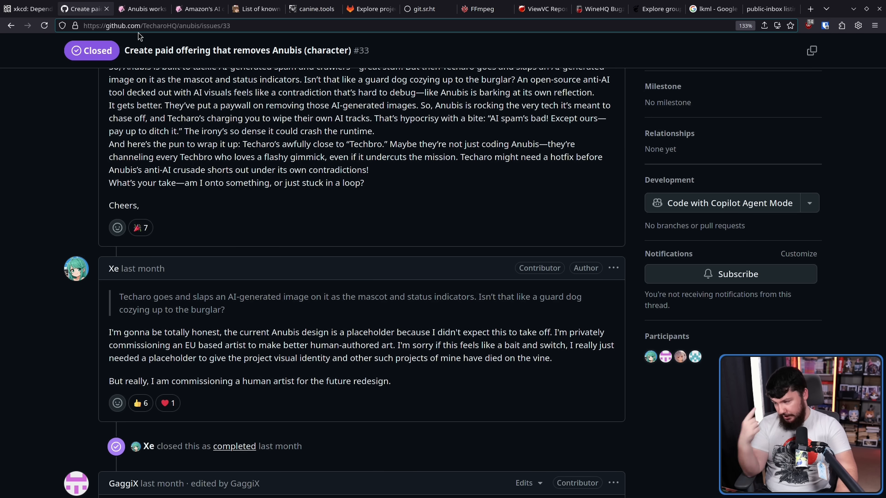
{"action": "mouse_move", "coordinate": [224, 50]}
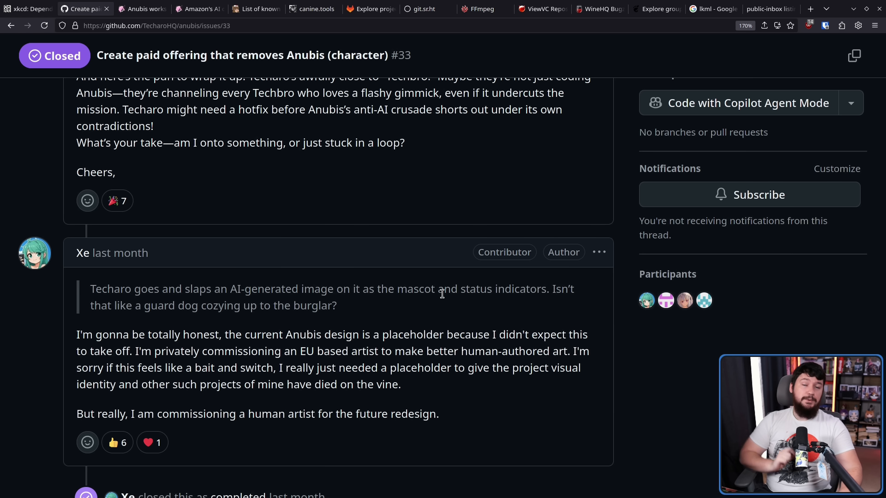
{"action": "mouse_move", "coordinate": [447, 304]}
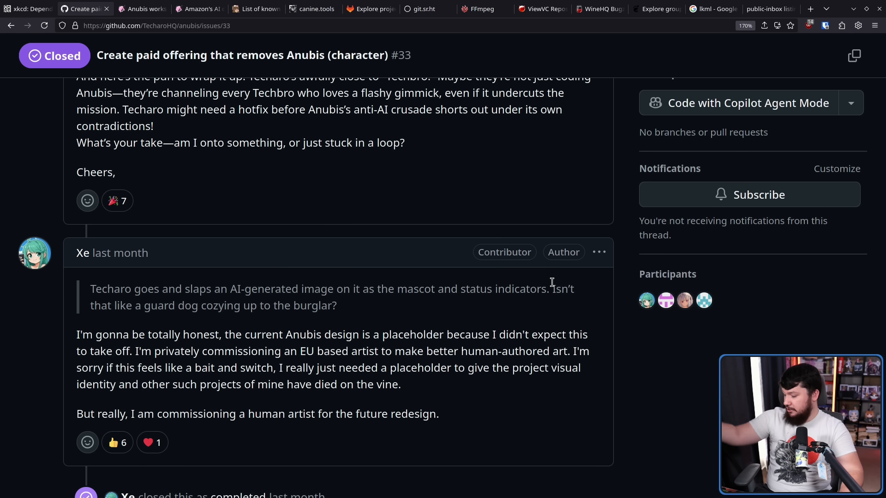
{"action": "mouse_move", "coordinate": [592, 275]}
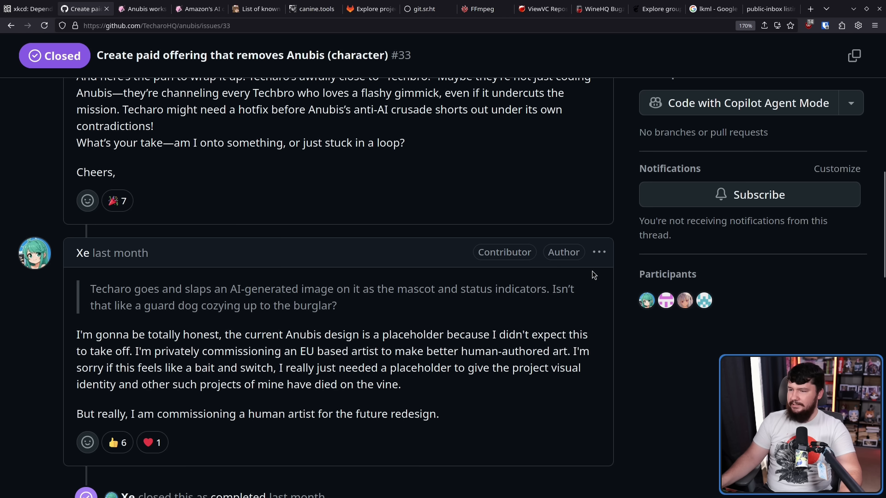
{"action": "mouse_move", "coordinate": [599, 276]}
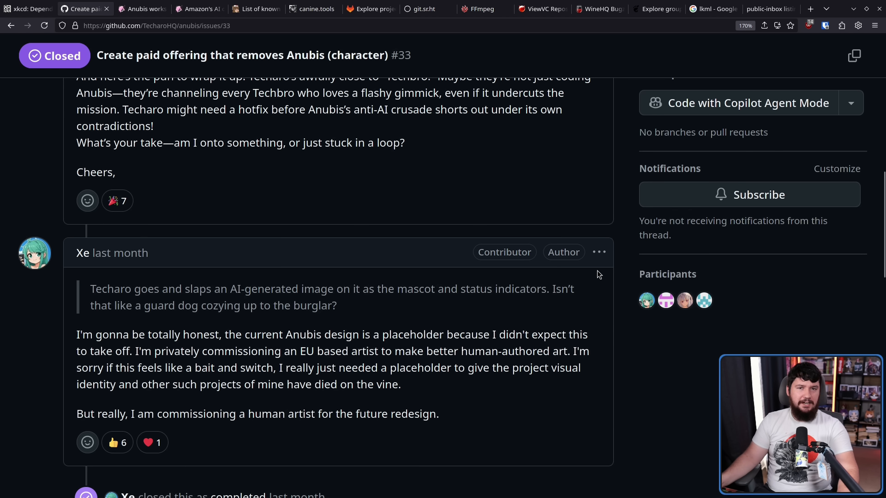
{"action": "mouse_move", "coordinate": [607, 274]}
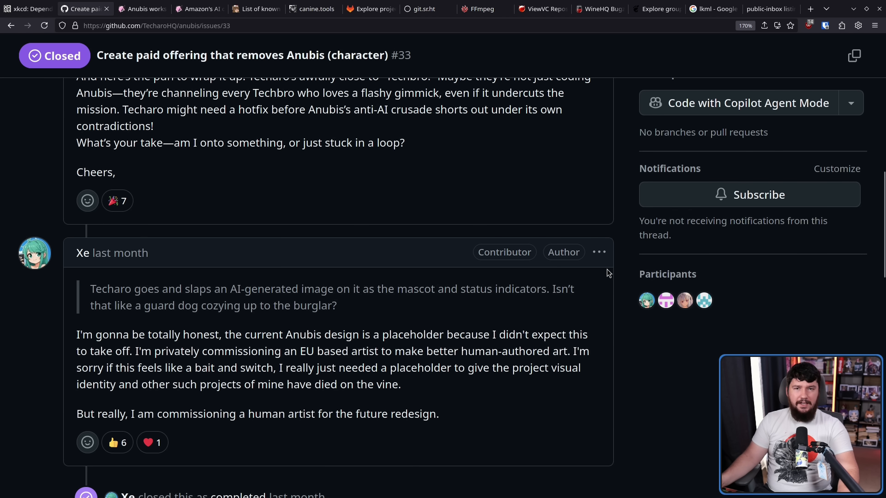
{"action": "mouse_move", "coordinate": [636, 280]}
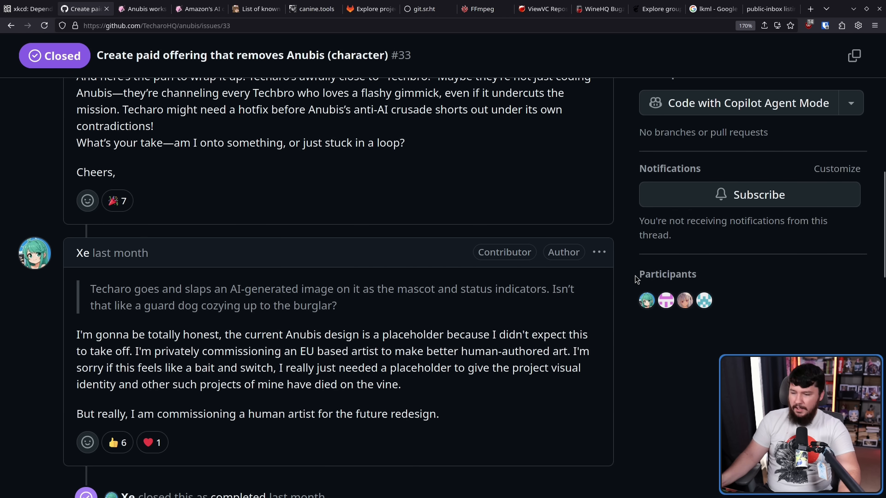
{"action": "mouse_move", "coordinate": [411, 318]}
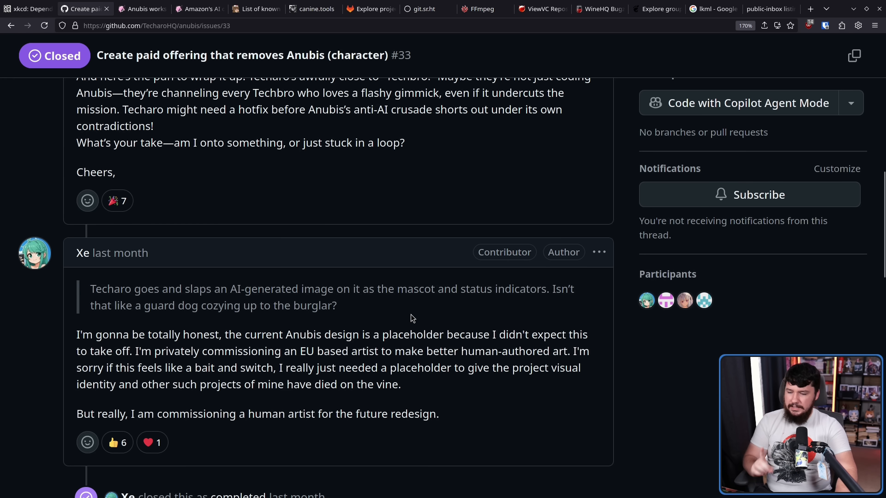
{"action": "mouse_move", "coordinate": [575, 326]}
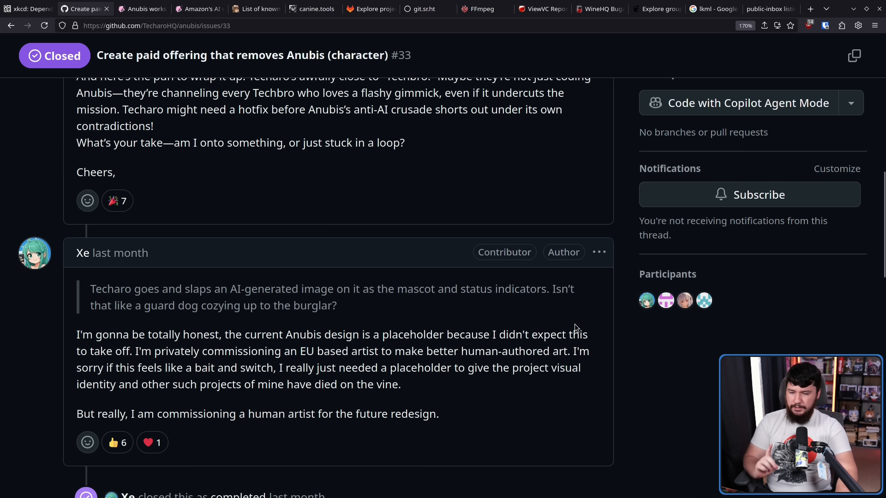
{"action": "mouse_move", "coordinate": [680, 338]}
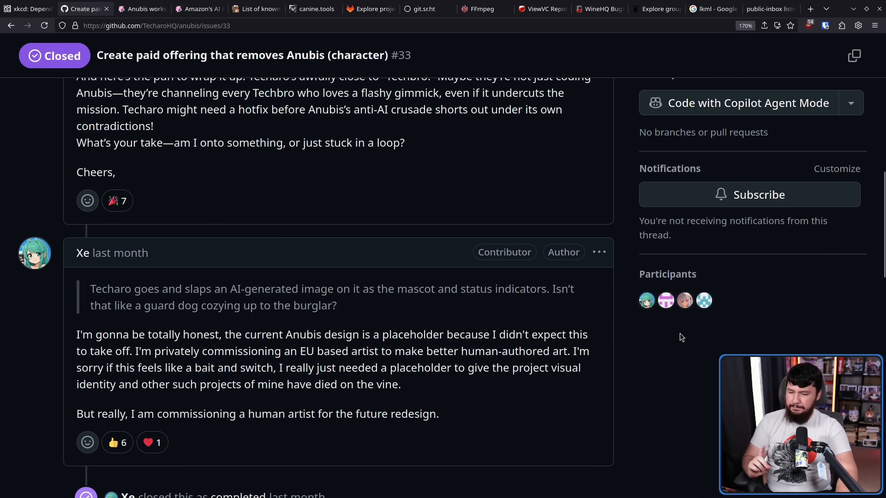
{"action": "mouse_move", "coordinate": [613, 341]}
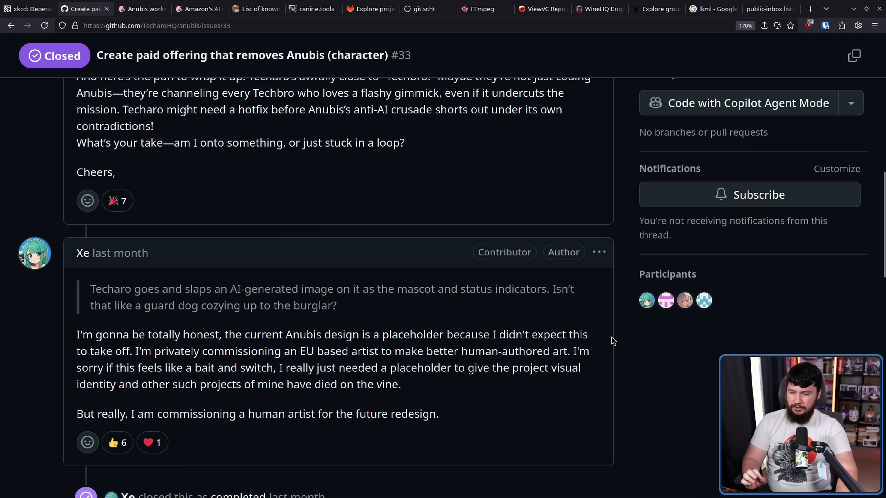
{"action": "mouse_move", "coordinate": [613, 335]}
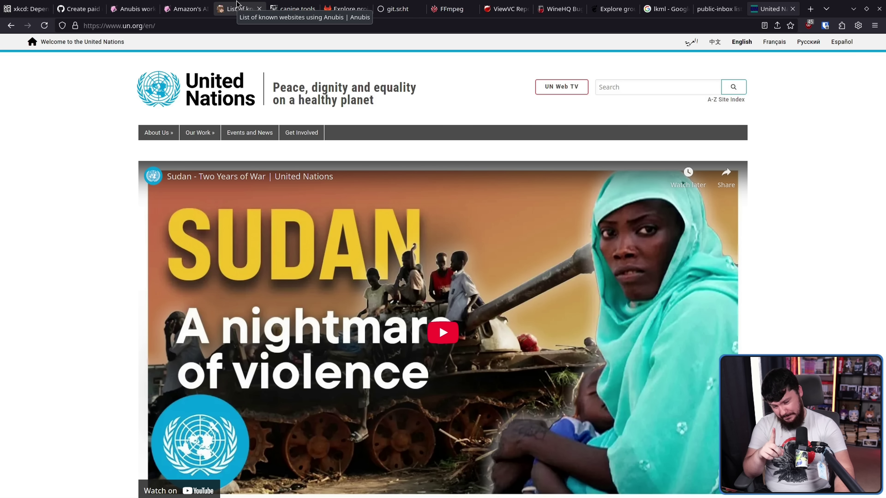
Return to the known Anubis websites list and scroll to the United Nations/UNESCO entry.
{"action": "left_click", "coordinate": [237, 9]}
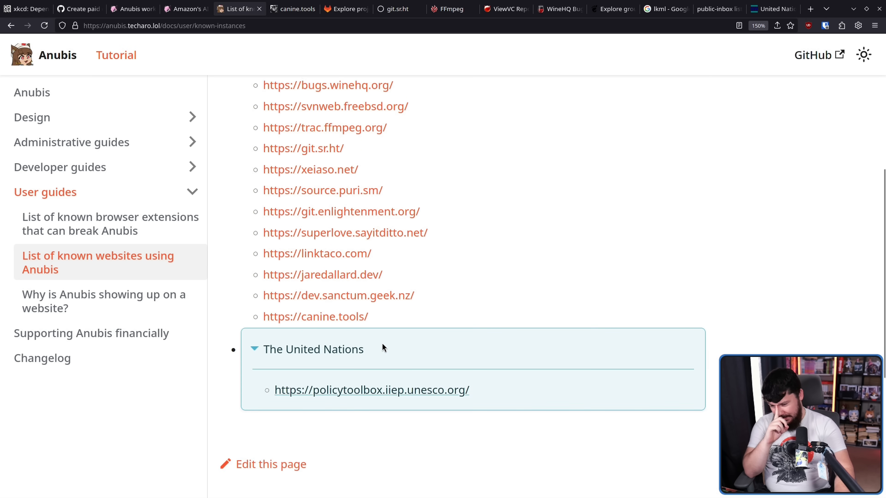
{"action": "scroll", "scroll_direction": "down", "scroll_amount": 3}
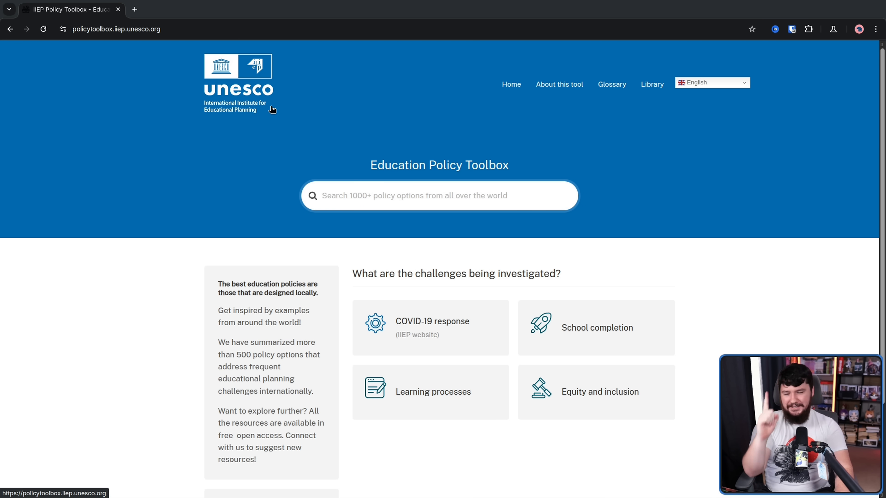
{"action": "mouse_move", "coordinate": [275, 118]}
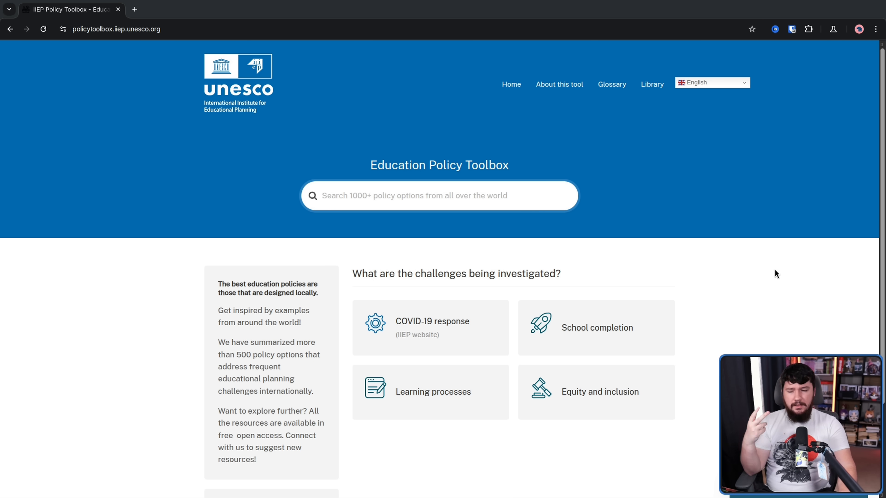
{"action": "mouse_move", "coordinate": [708, 162]}
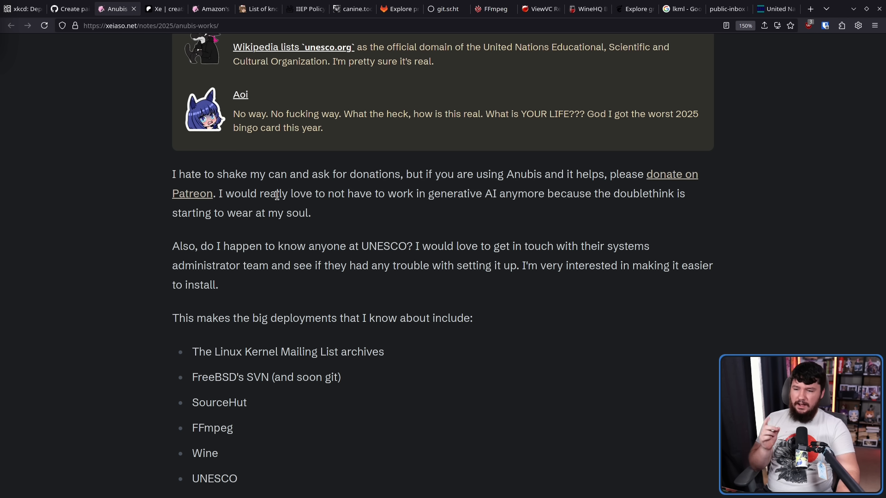
{"action": "mouse_move", "coordinate": [498, 174]}
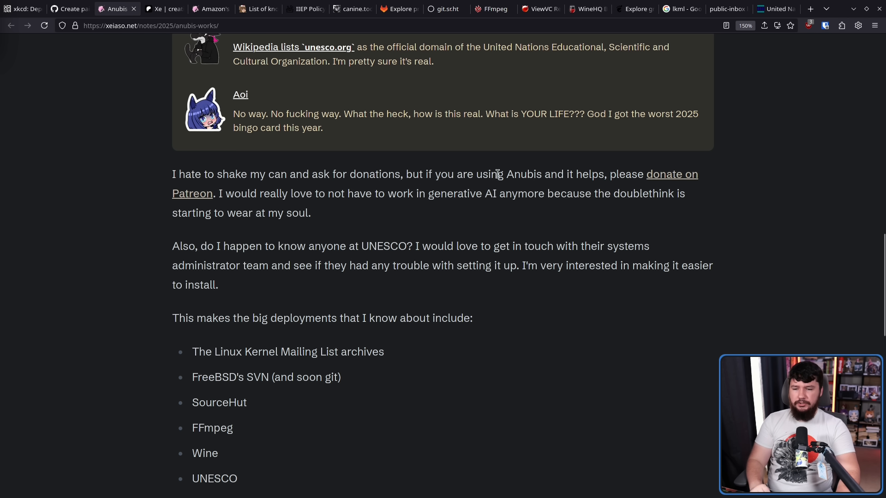
{"action": "mouse_move", "coordinate": [719, 210]}
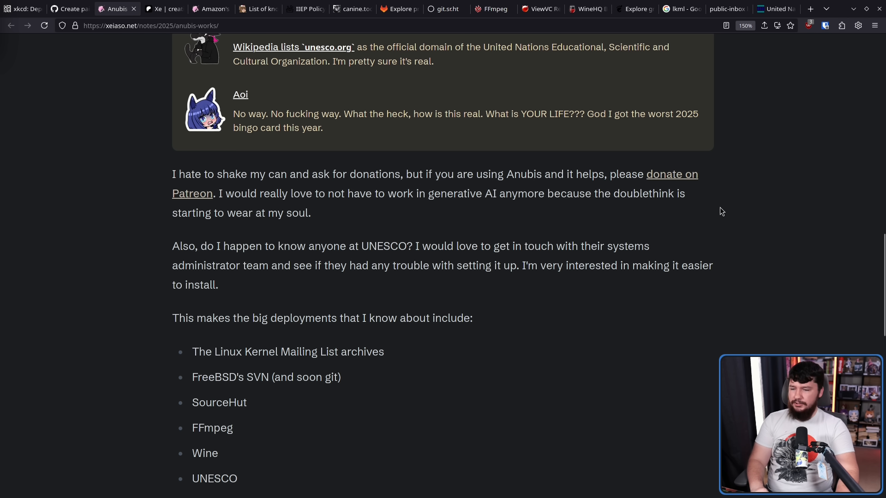
{"action": "mouse_move", "coordinate": [716, 185]}
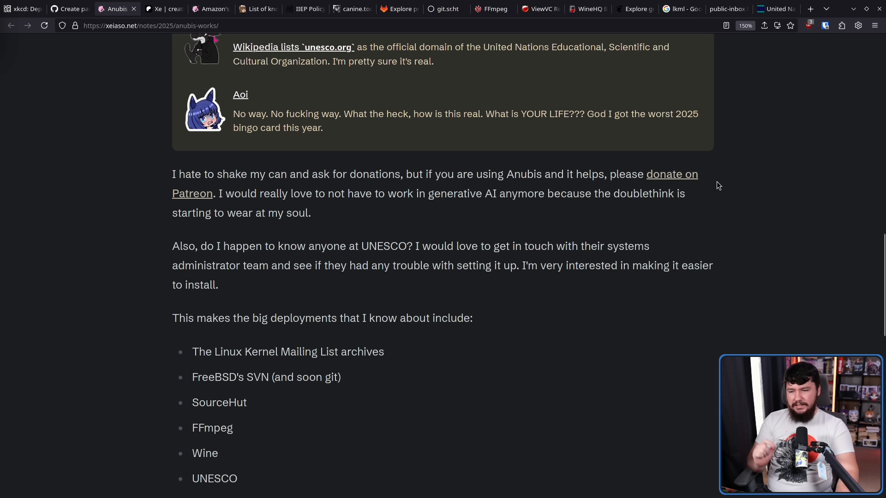
{"action": "mouse_move", "coordinate": [709, 158]}
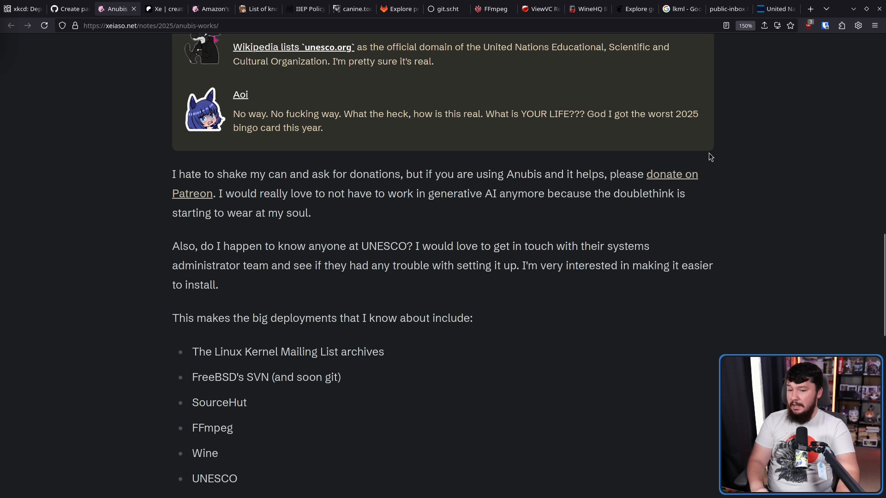
{"action": "mouse_move", "coordinate": [778, 153]}
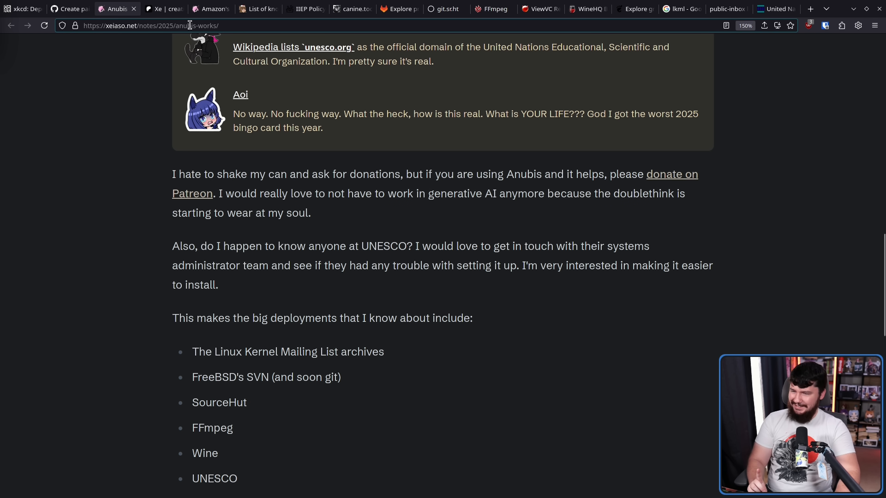
{"action": "mouse_move", "coordinate": [152, 4]}
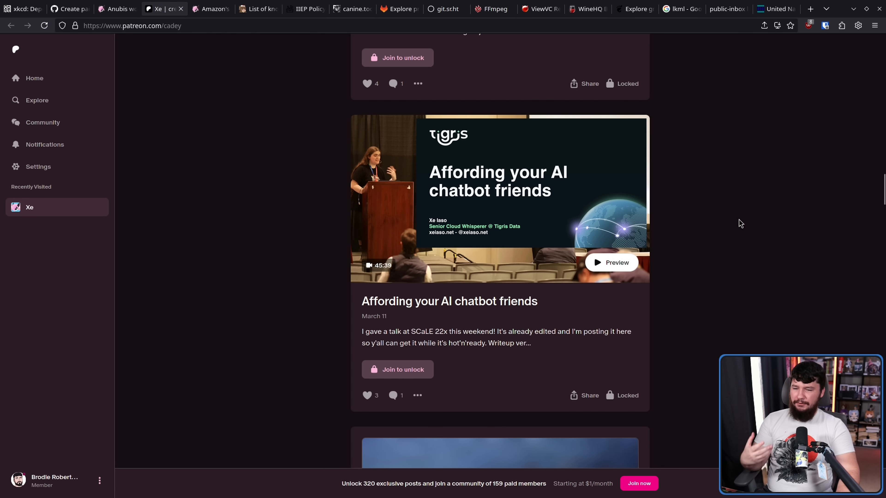
{"action": "mouse_move", "coordinate": [734, 226]}
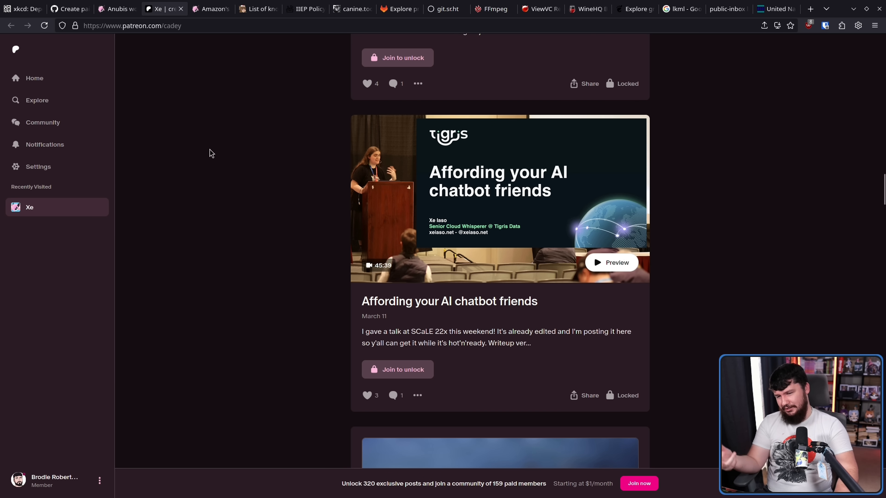
Switch from Patreon back to the 'Anubis works' blog post tab.
{"action": "left_click", "coordinate": [116, 8]}
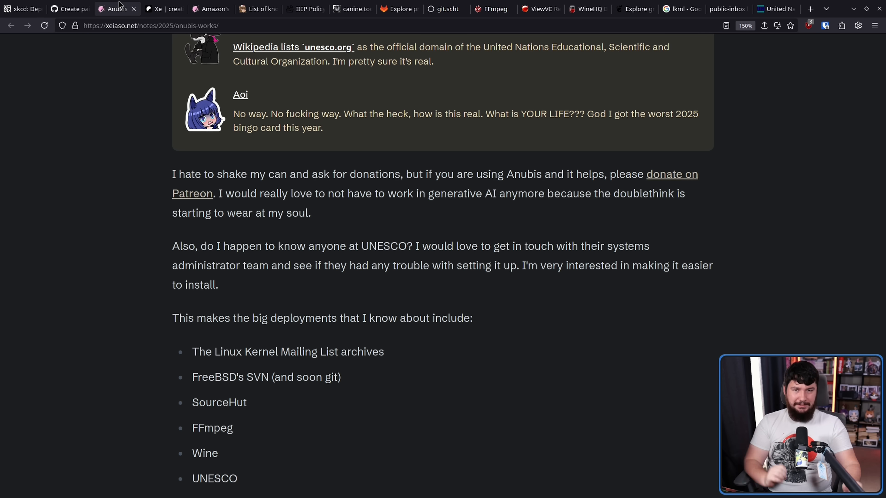
Highlight the blog paragraph about talking with the accountant, then clear the selection.
{"action": "scroll", "scroll_direction": "down", "scroll_amount": 3}
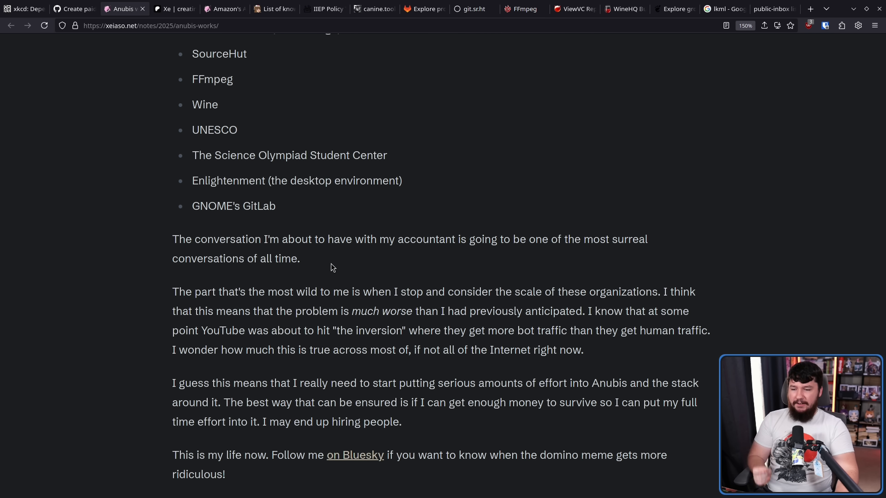
{"action": "mouse_move", "coordinate": [380, 277]}
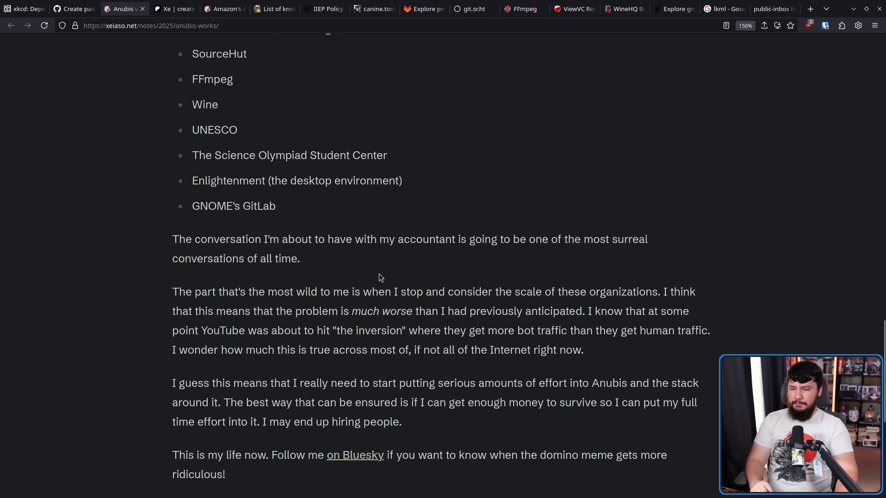
{"action": "left_click_drag", "start_coordinate": [199, 239], "coordinate": [300, 258]}
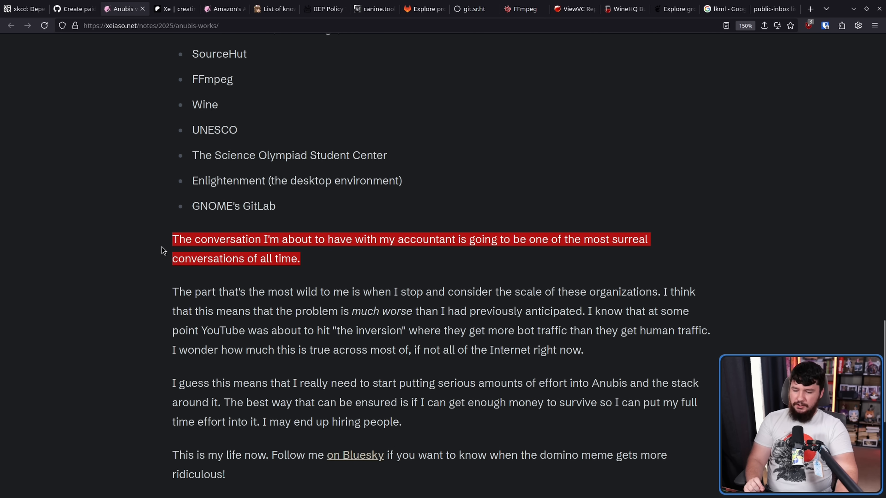
{"action": "mouse_move", "coordinate": [171, 254]}
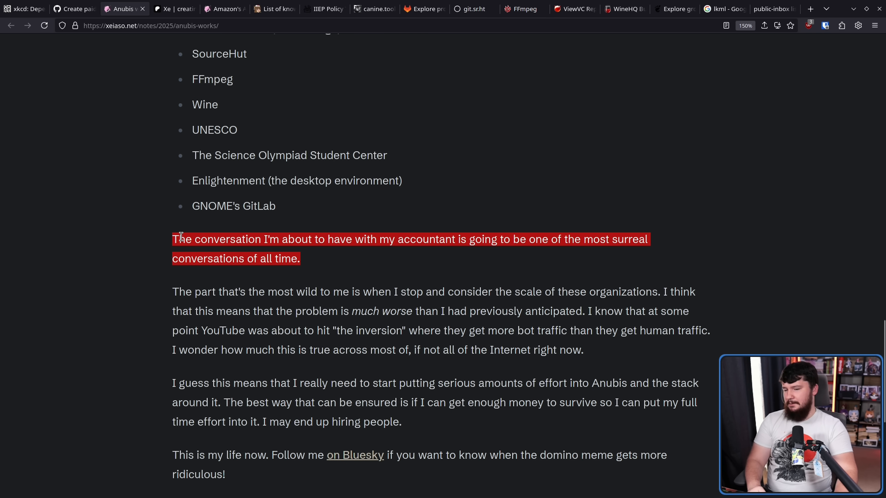
{"action": "mouse_move", "coordinate": [175, 256]}
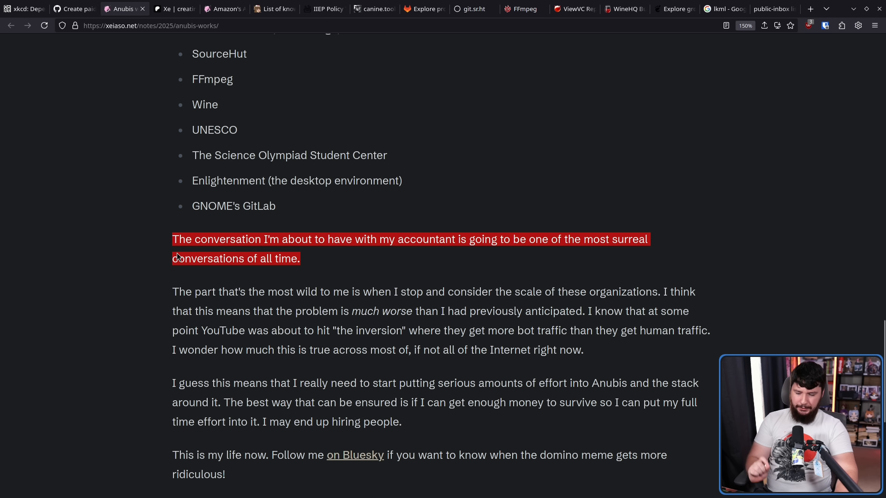
{"action": "mouse_move", "coordinate": [184, 253]}
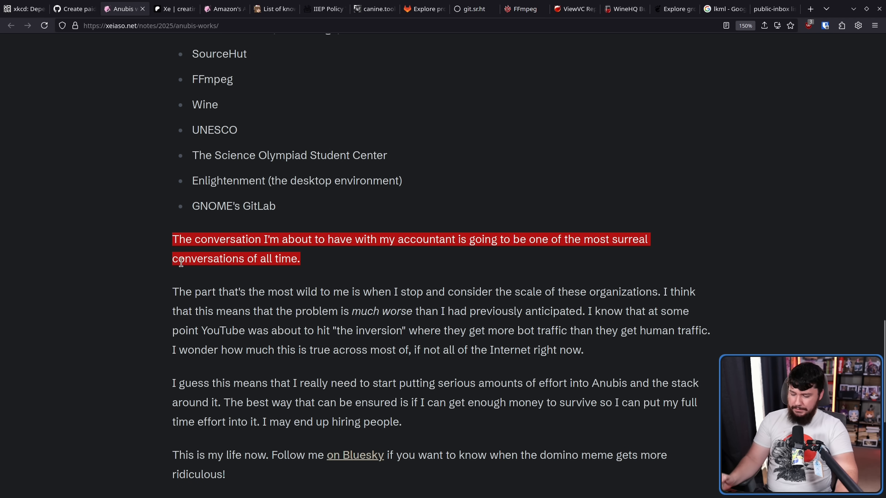
{"action": "left_click", "coordinate": [331, 273]}
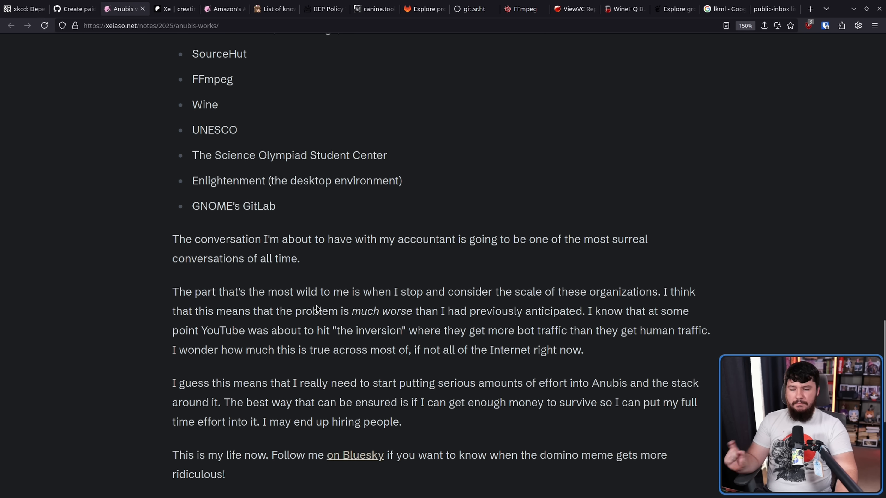
{"action": "mouse_move", "coordinate": [337, 295]}
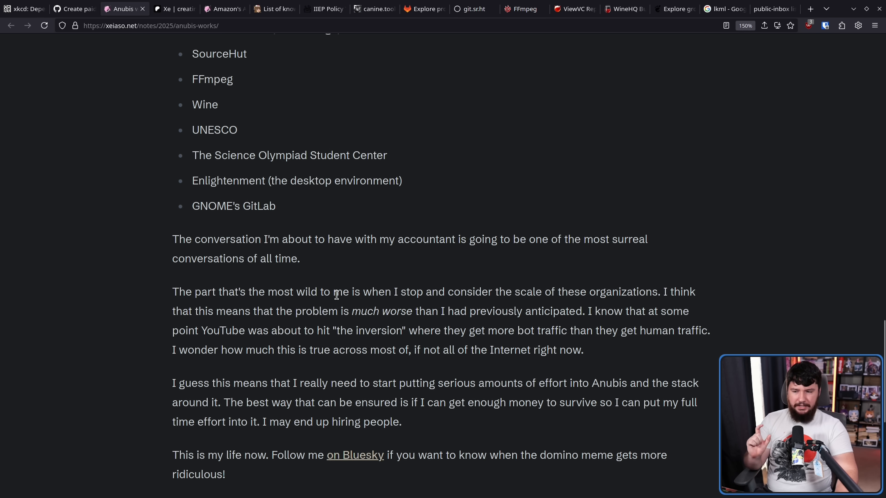
Read to the end of the post, then bring up vaxry's Anubis-vs-Checkpoint meme on X.
{"action": "scroll", "scroll_direction": "down", "scroll_amount": 3}
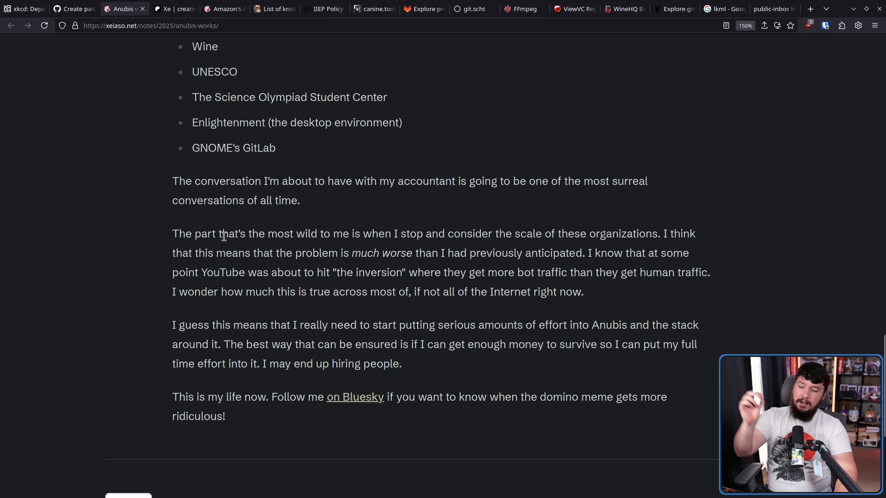
{"action": "mouse_move", "coordinate": [446, 212]}
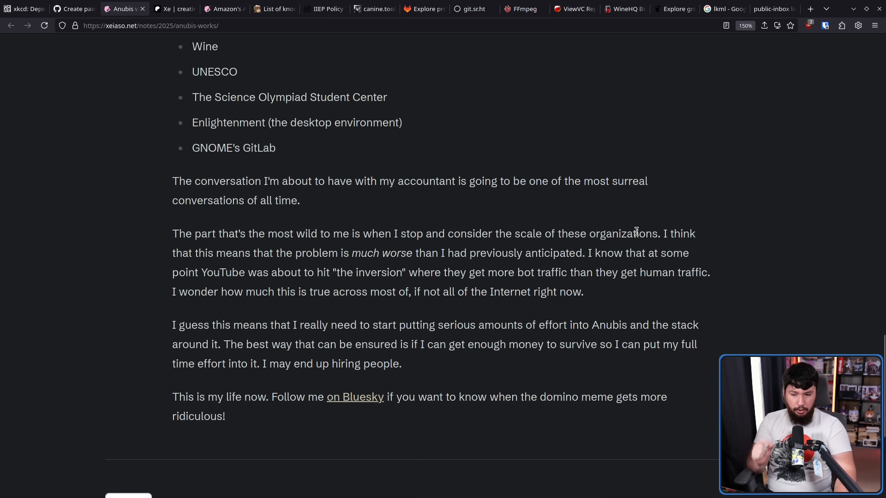
{"action": "mouse_move", "coordinate": [686, 248]}
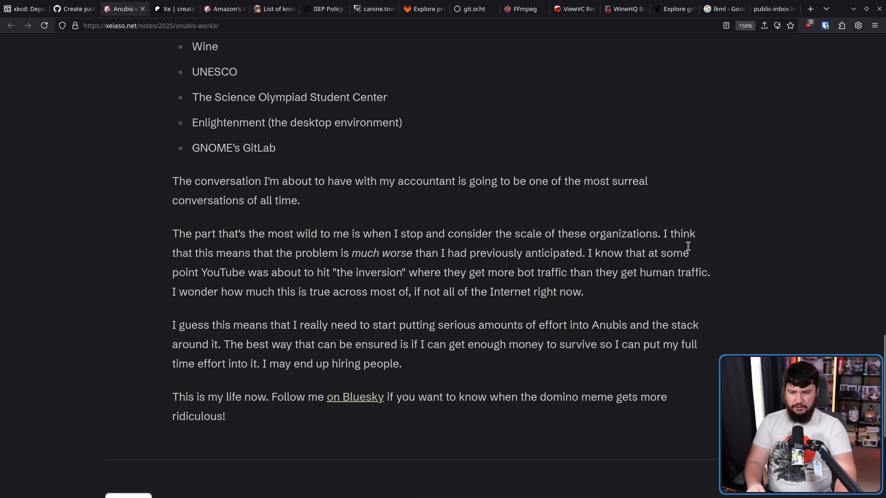
{"action": "mouse_move", "coordinate": [699, 241]}
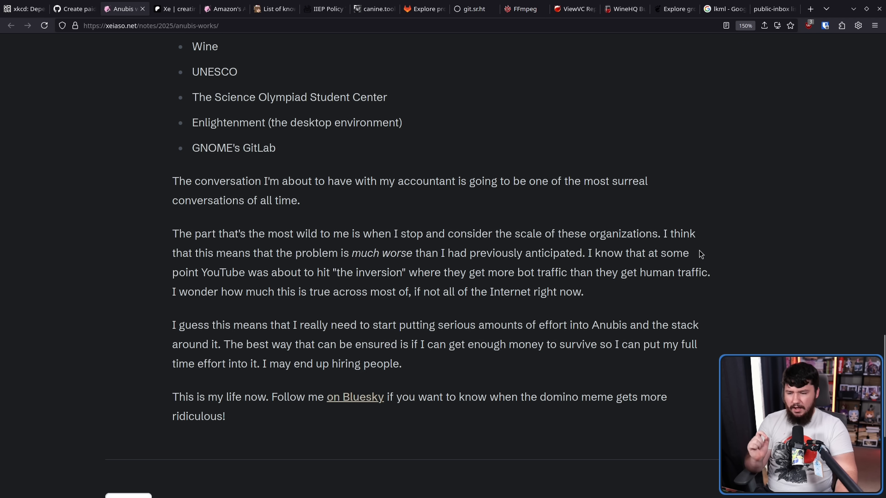
{"action": "scroll", "scroll_direction": "down", "scroll_amount": 3}
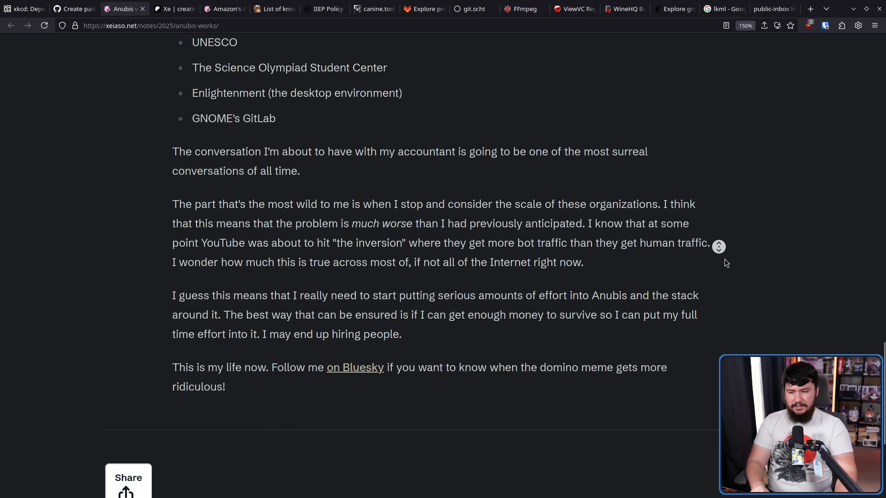
{"action": "scroll", "scroll_direction": "down", "scroll_amount": 3}
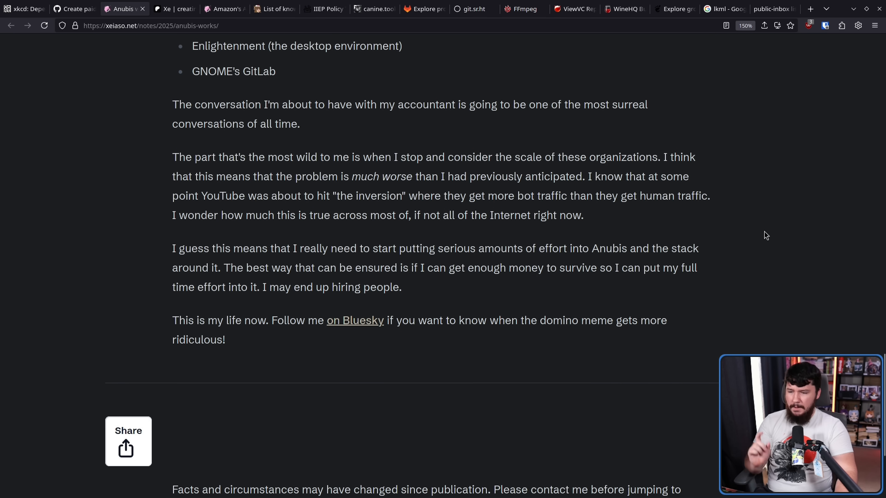
{"action": "mouse_move", "coordinate": [607, 241]}
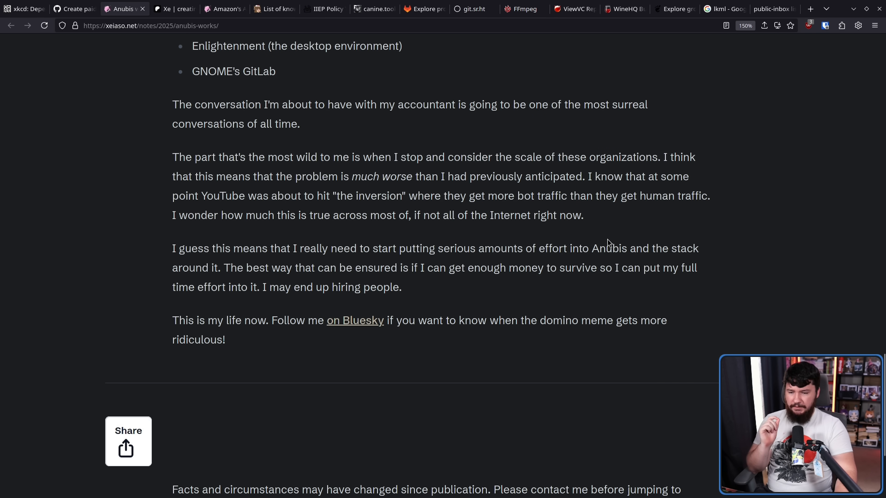
{"action": "mouse_move", "coordinate": [741, 255]}
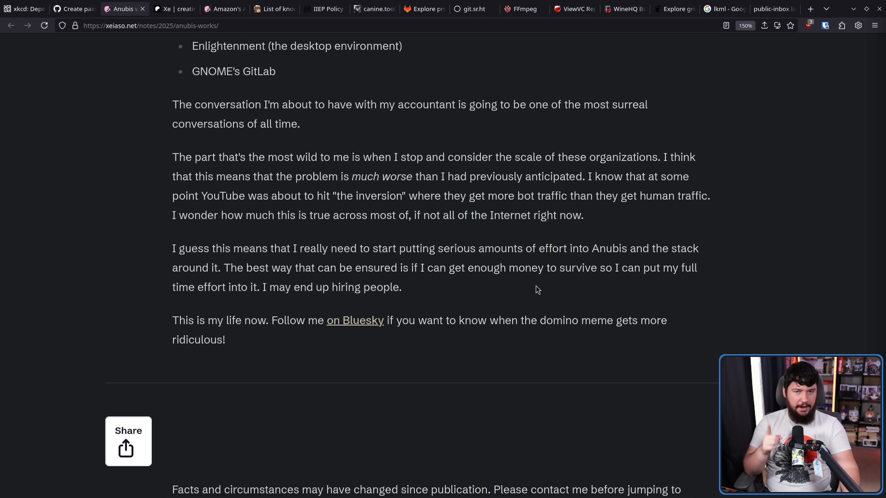
{"action": "left_click", "coordinate": [727, 8]}
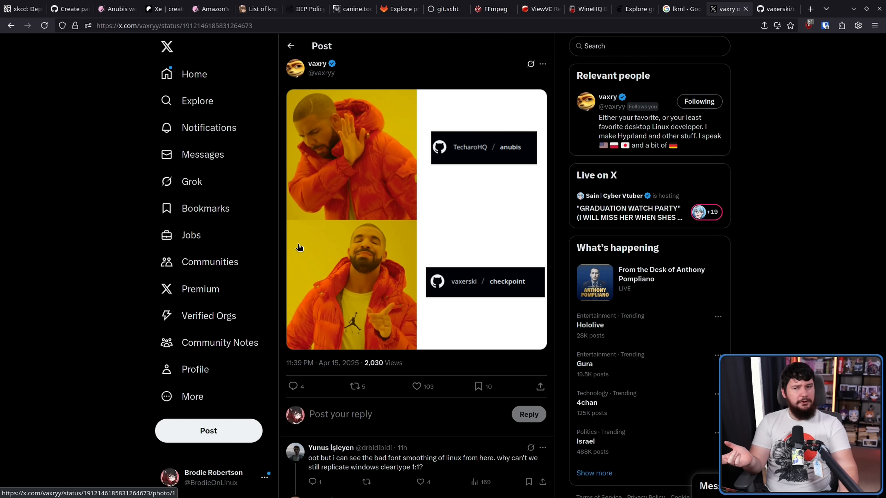
{"action": "mouse_move", "coordinate": [318, 243]}
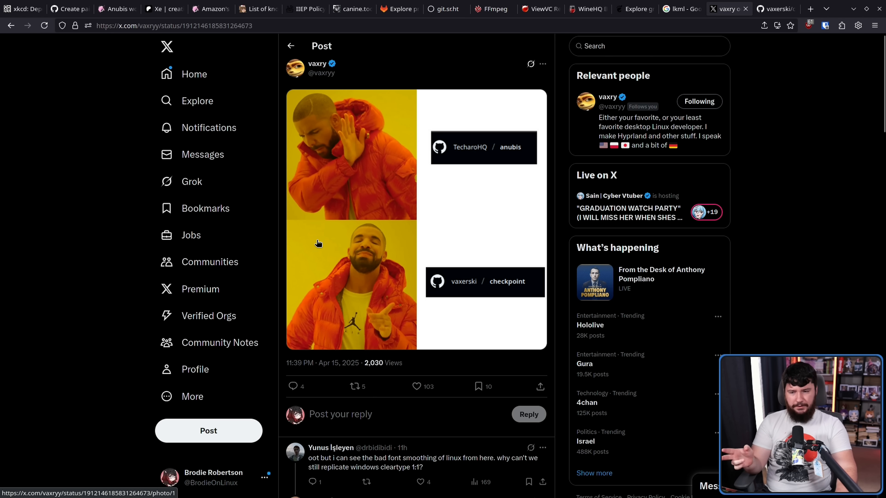
{"action": "mouse_move", "coordinate": [322, 238]}
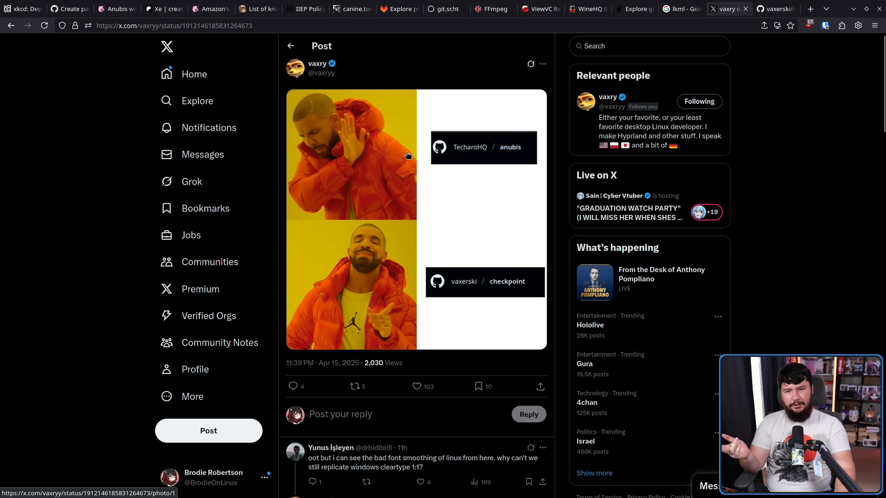
{"action": "mouse_move", "coordinate": [755, 53]}
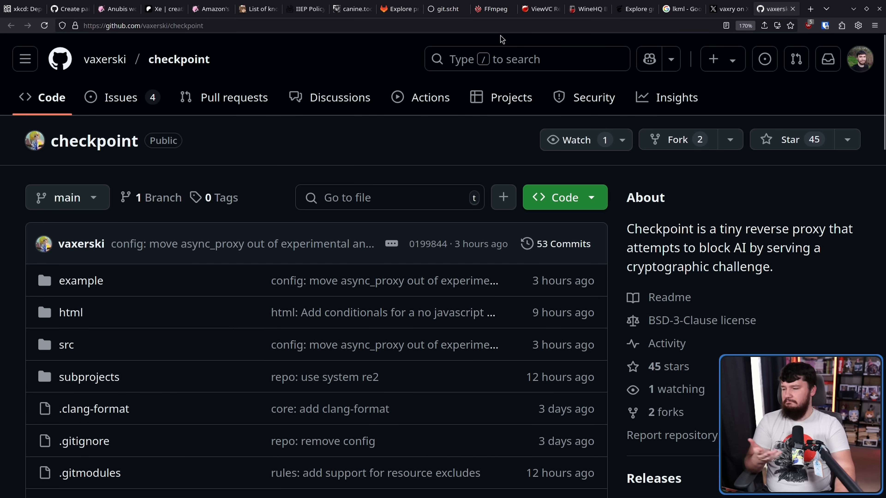
{"action": "mouse_move", "coordinate": [528, 89]}
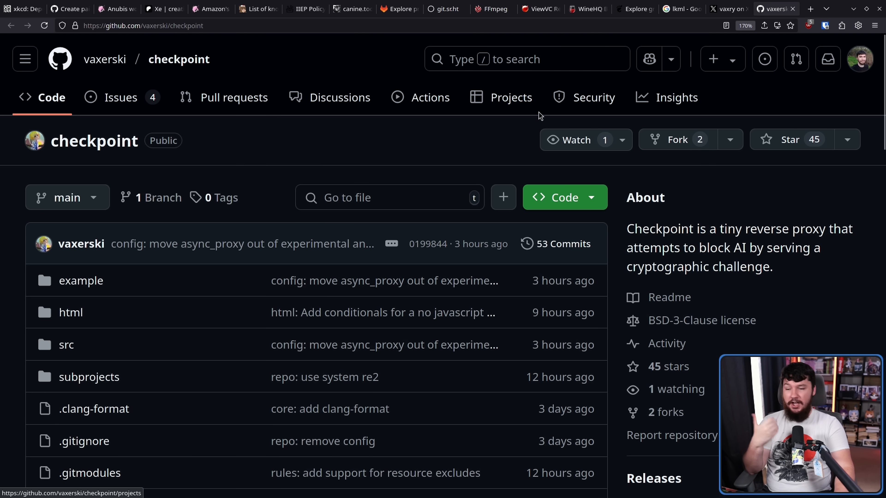
{"action": "mouse_move", "coordinate": [549, 133]}
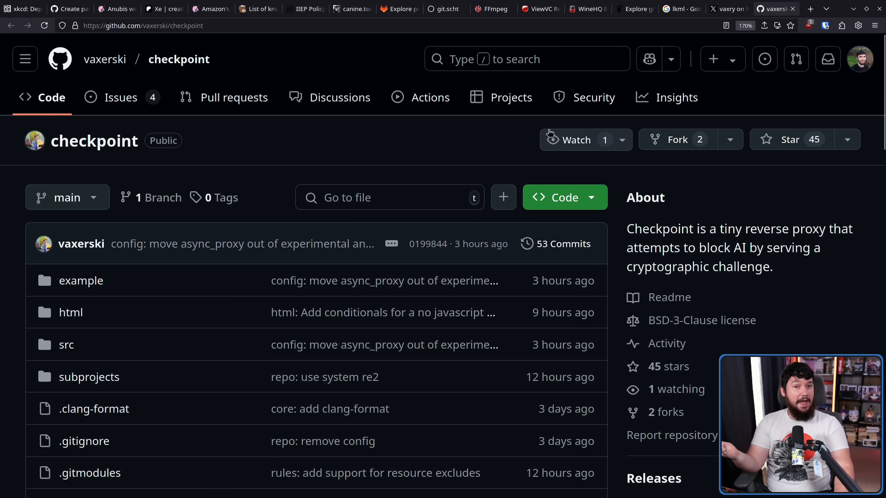